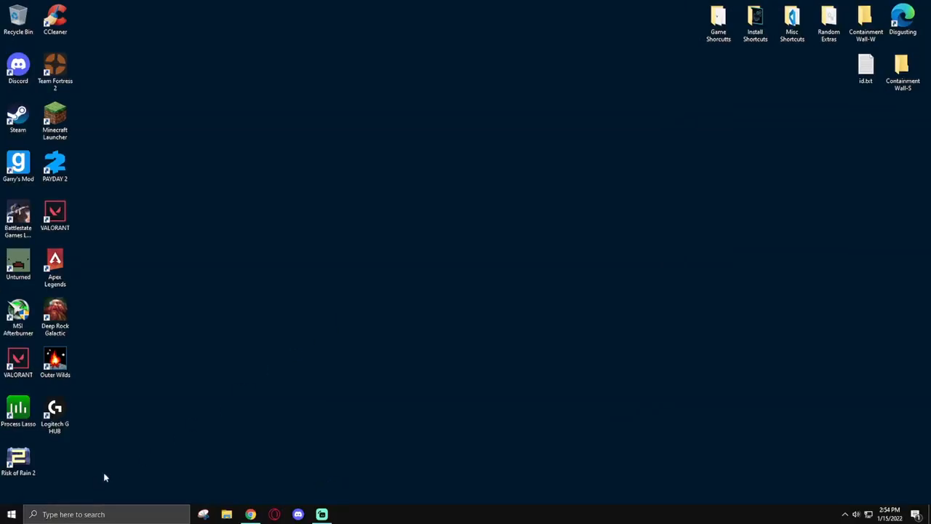
Step: Show the System Storage page in Windows Settings with drive usage by category
{"action": "left_click", "coordinate": [345, 512]}
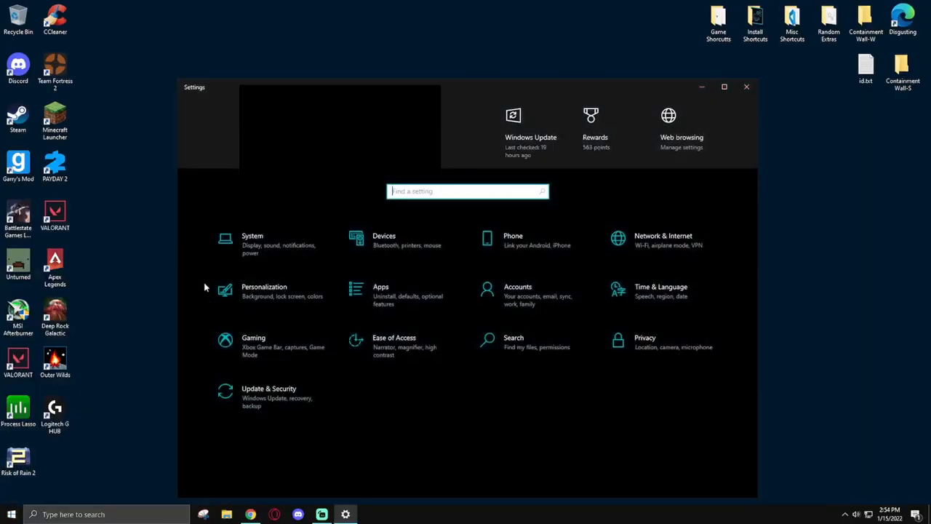
{"action": "left_click", "coordinate": [254, 240]}
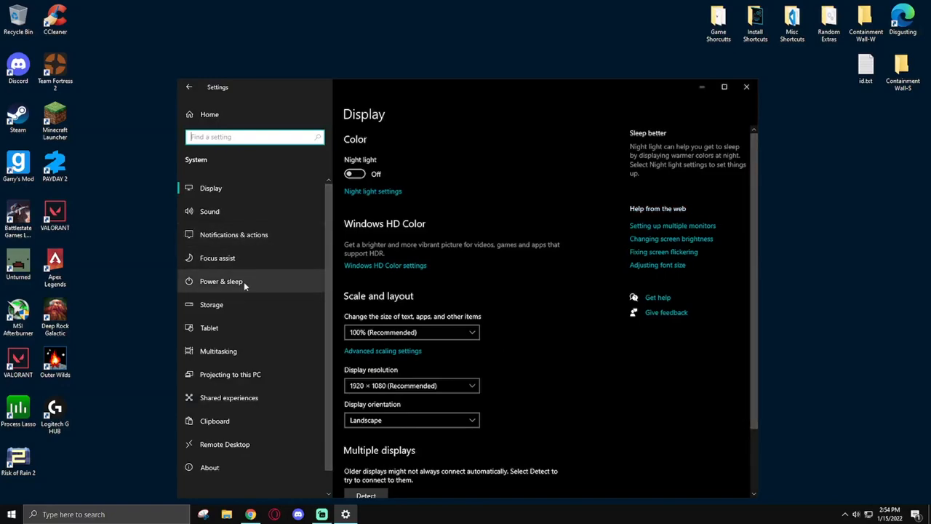
{"action": "left_click", "coordinate": [212, 304]}
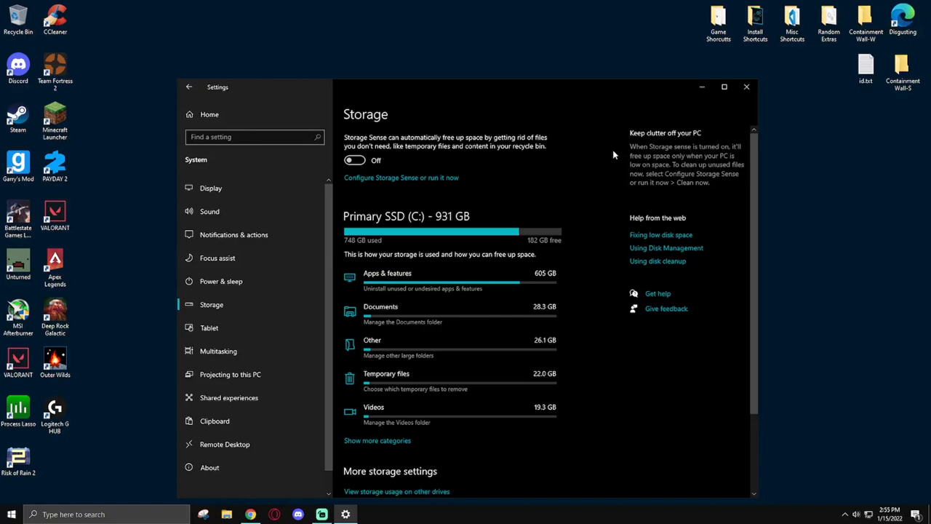
{"action": "mouse_move", "coordinate": [139, 149]}
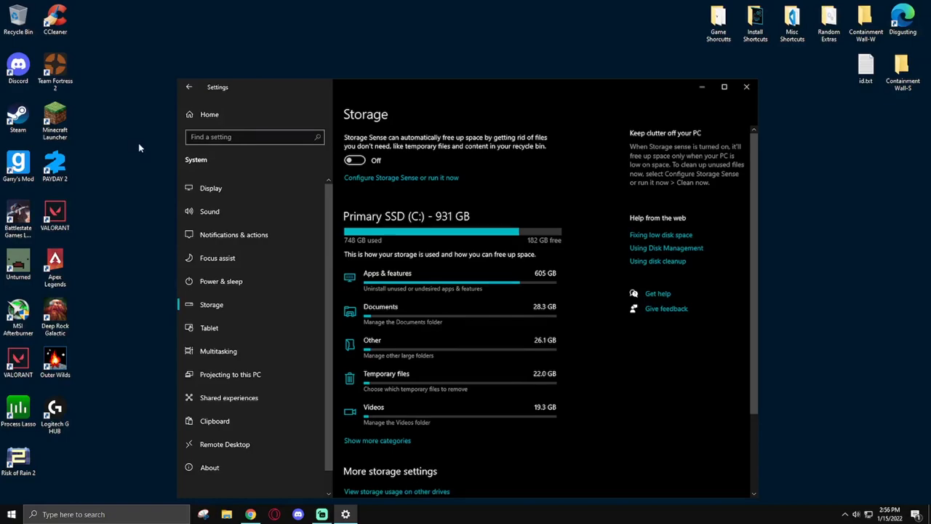
{"action": "mouse_move", "coordinate": [202, 114]}
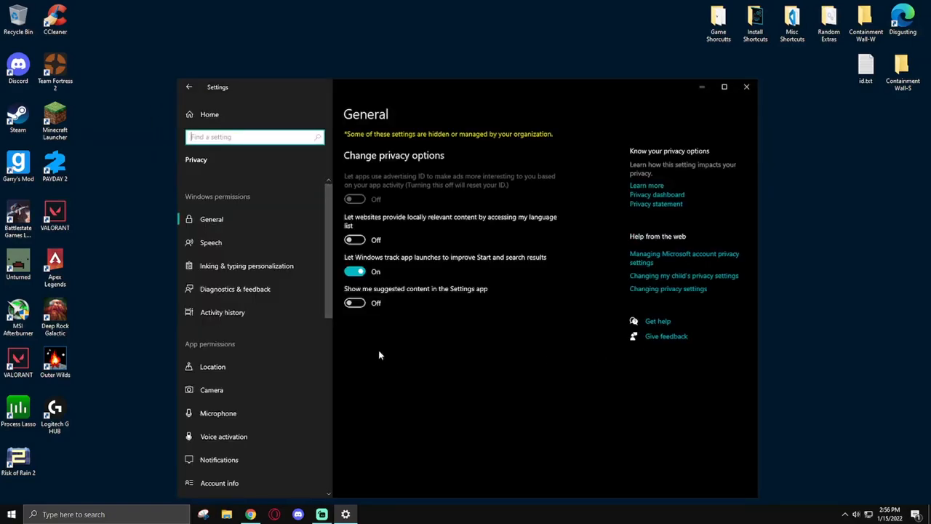
Step: Review the Privacy Background apps page, confirming background running is off for every app
{"action": "scroll", "scroll_direction": "down", "scroll_amount": 3}
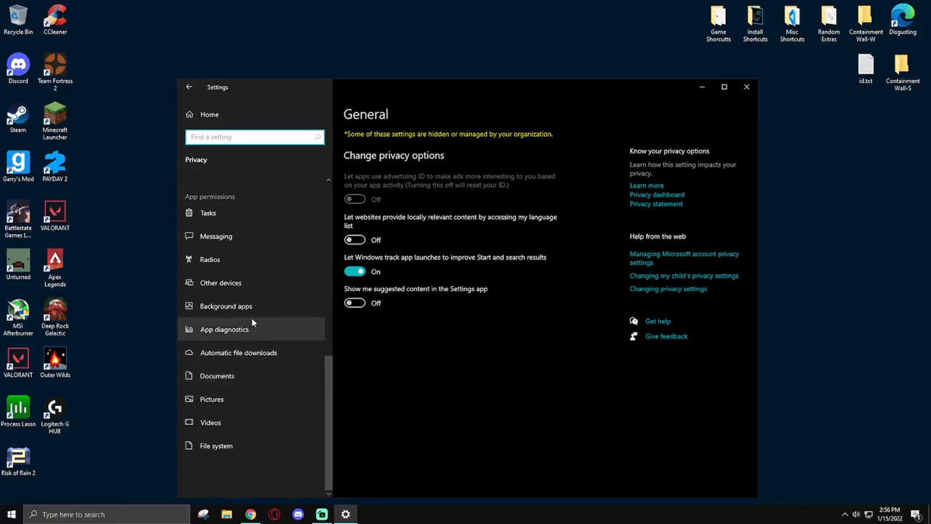
{"action": "left_click", "coordinate": [226, 306]}
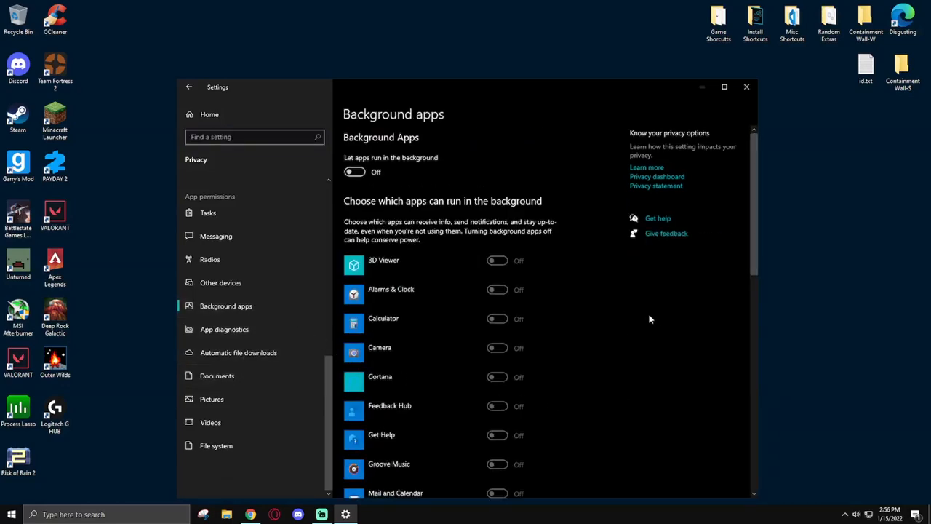
{"action": "scroll", "scroll_direction": "down", "scroll_amount": 3}
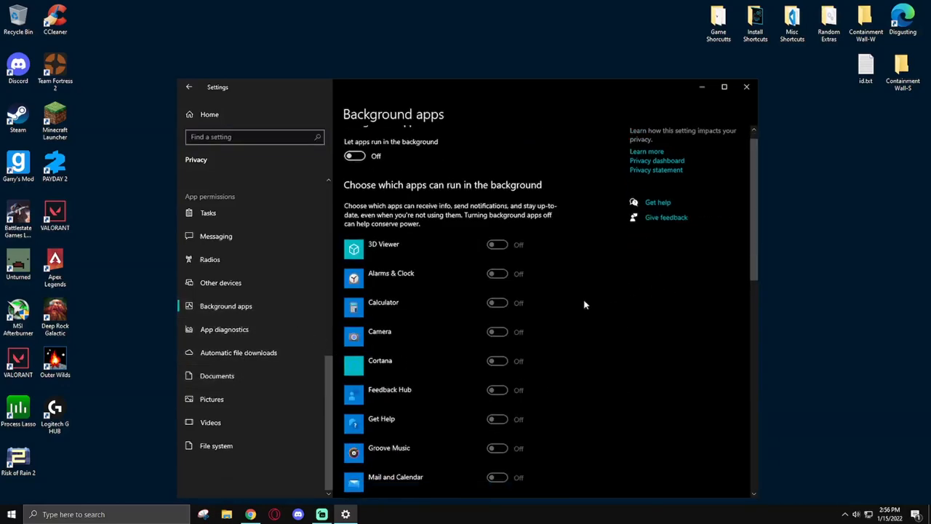
{"action": "scroll", "scroll_direction": "down", "scroll_amount": 3}
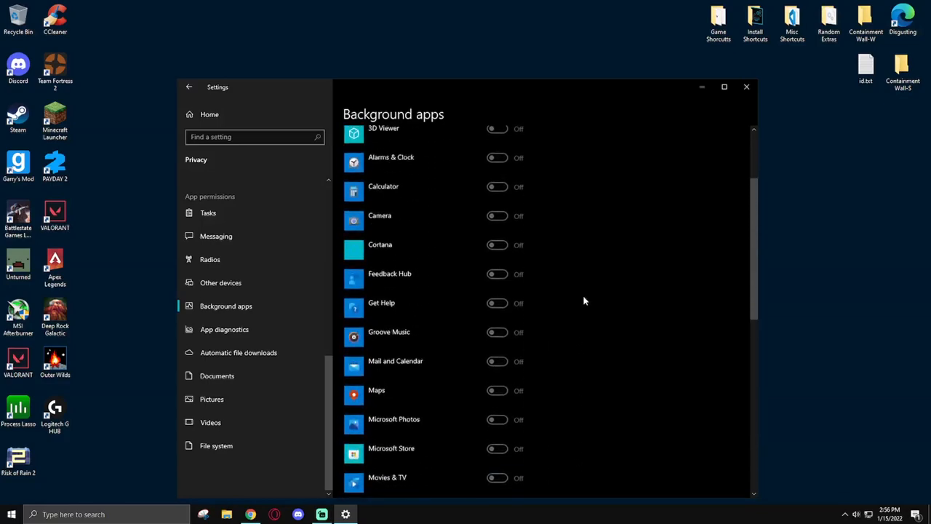
{"action": "scroll", "scroll_direction": "down", "scroll_amount": 3}
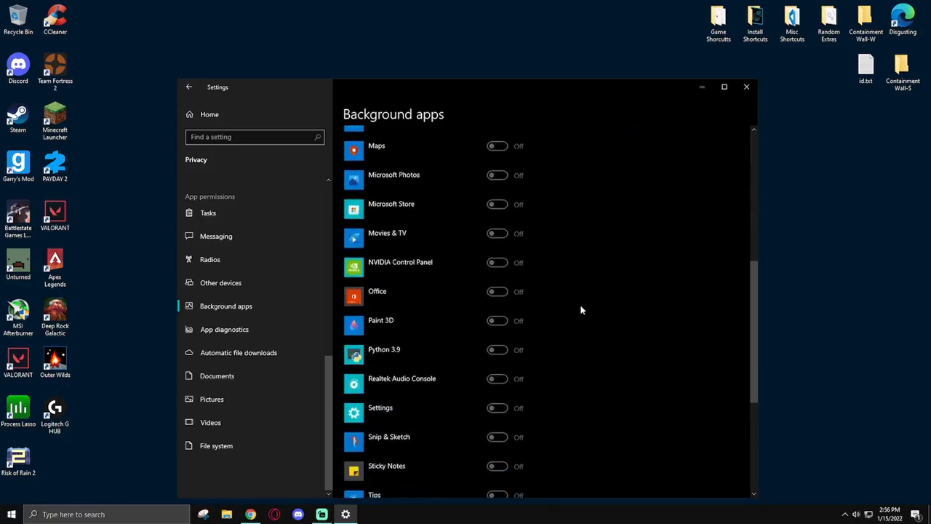
{"action": "mouse_move", "coordinate": [572, 305]}
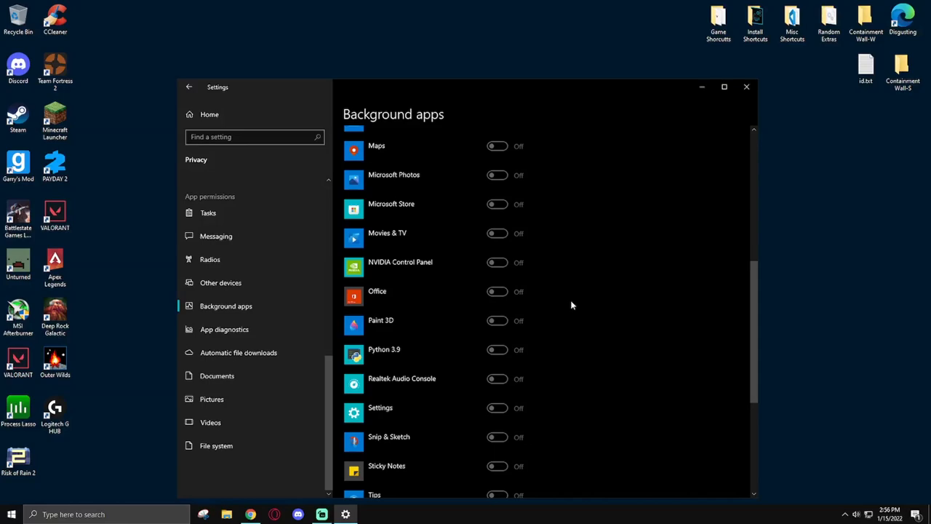
{"action": "scroll", "scroll_direction": "down", "scroll_amount": 3}
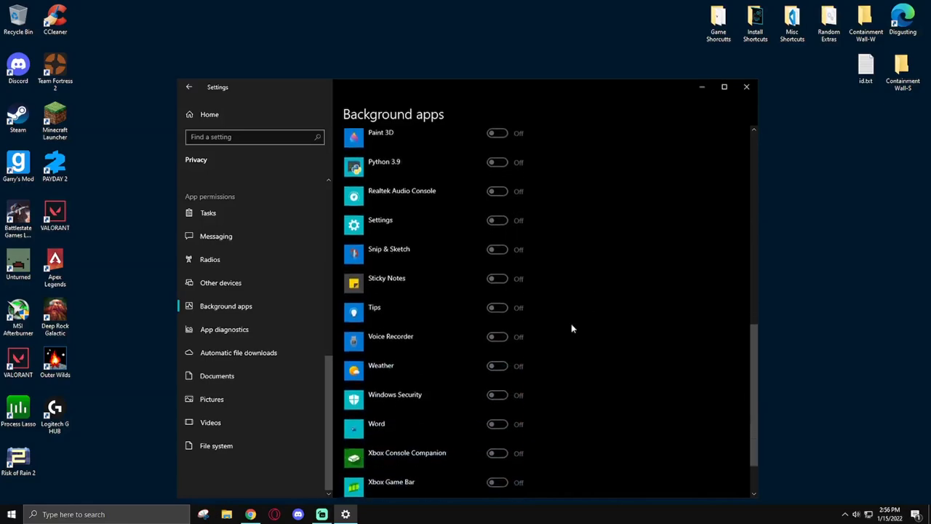
{"action": "mouse_move", "coordinate": [581, 392]}
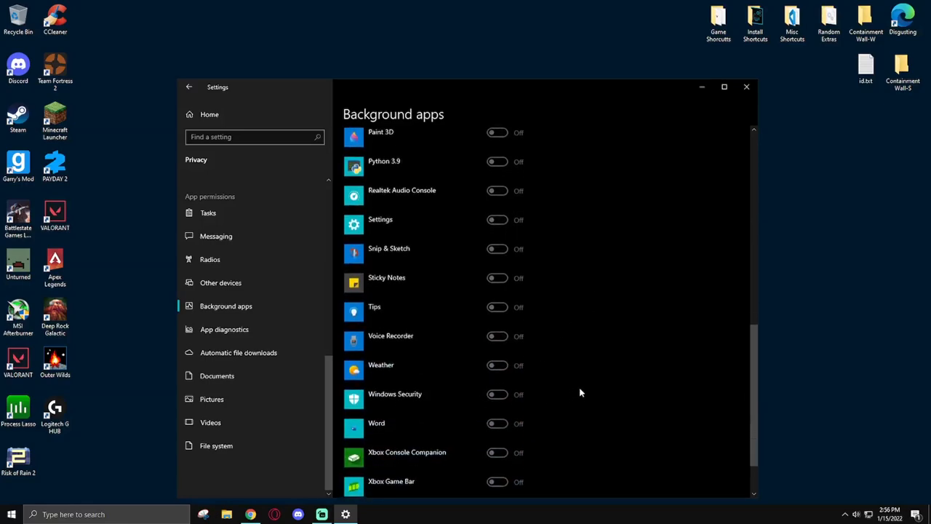
{"action": "mouse_move", "coordinate": [411, 463]}
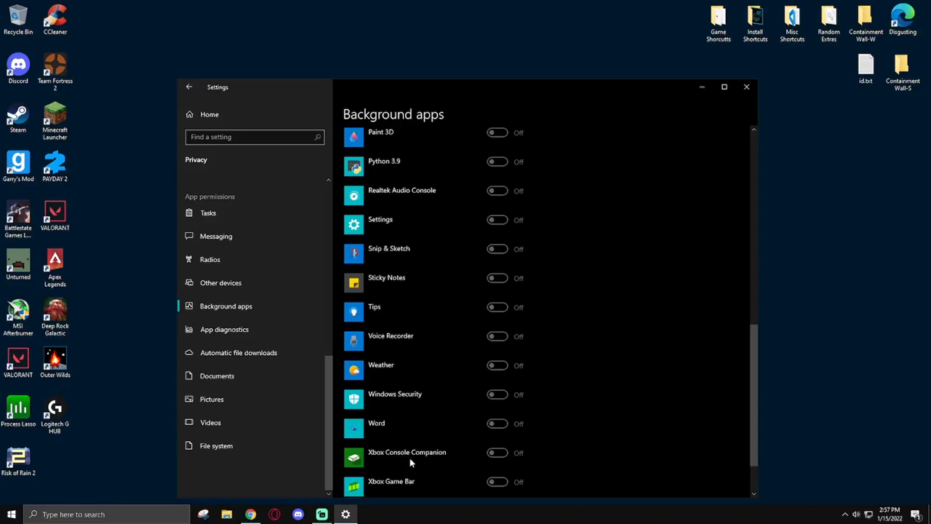
{"action": "mouse_move", "coordinate": [402, 457]}
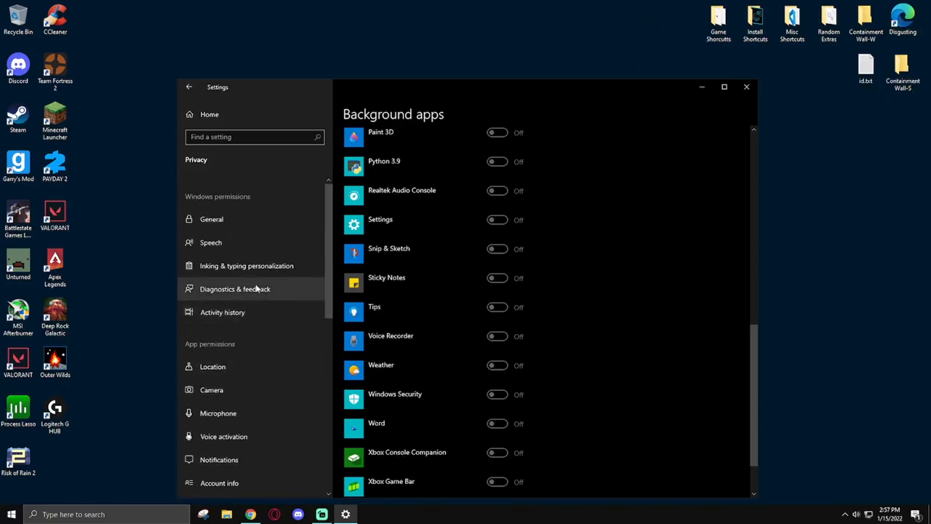
{"action": "mouse_move", "coordinate": [265, 300]}
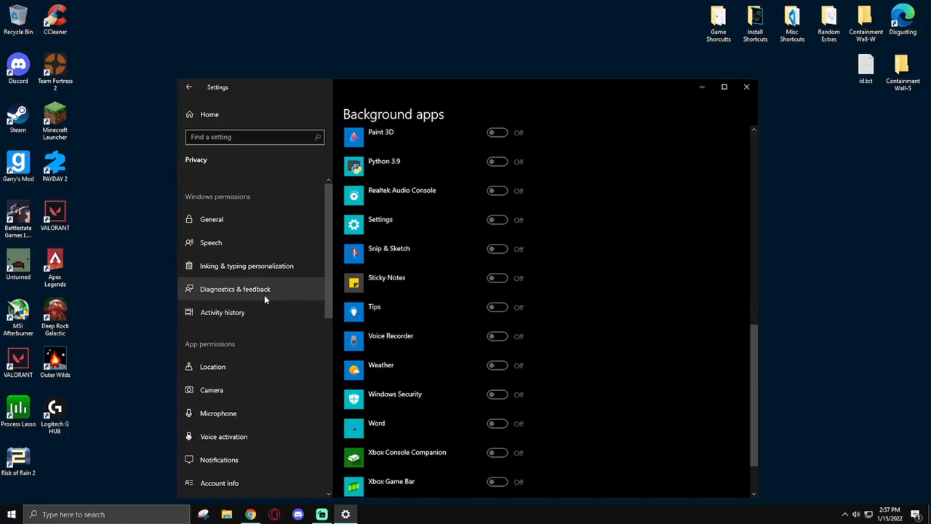
Step: Review the Diagnostics & feedback privacy options, then return to the Settings home page
{"action": "left_click", "coordinate": [235, 288]}
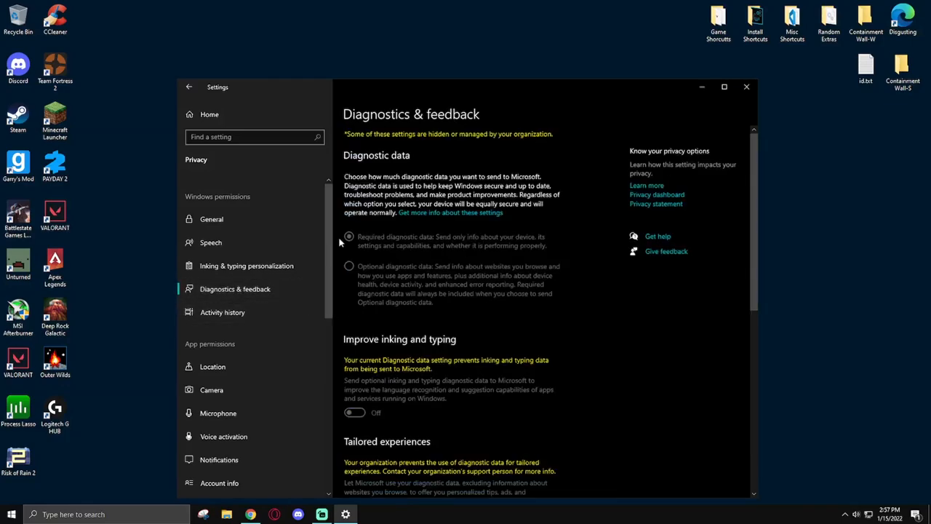
{"action": "scroll", "scroll_direction": "down", "scroll_amount": 3}
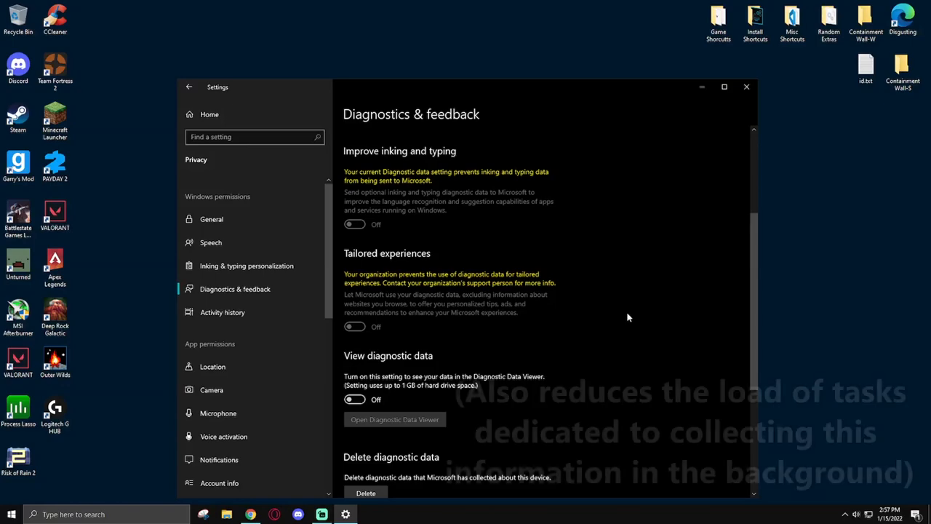
{"action": "left_click", "coordinate": [189, 87]}
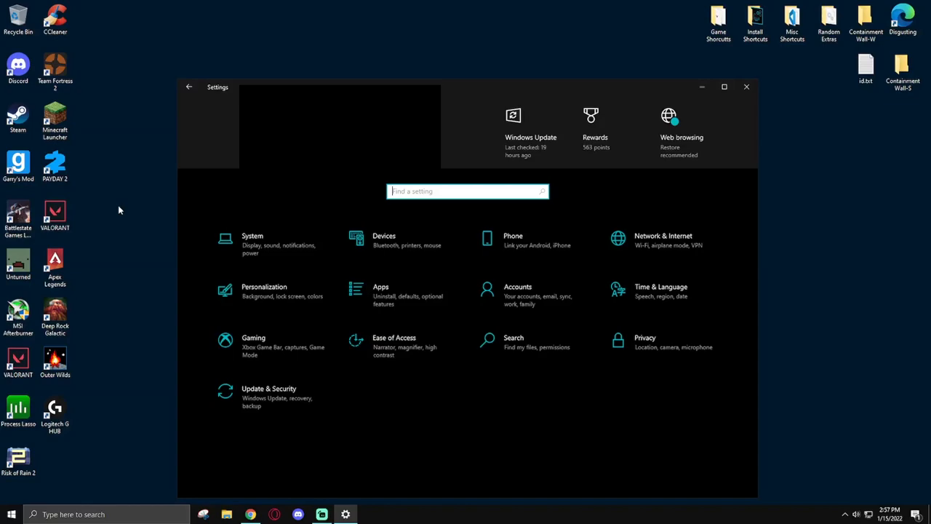
{"action": "mouse_move", "coordinate": [267, 350]}
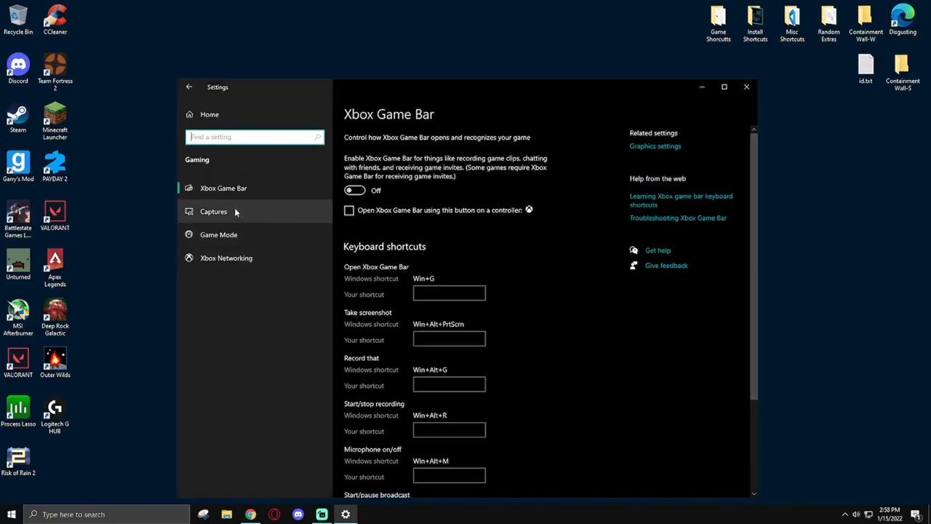
Step: Confirm Game Mode is On under Gaming and close the Settings window
{"action": "left_click", "coordinate": [218, 234]}
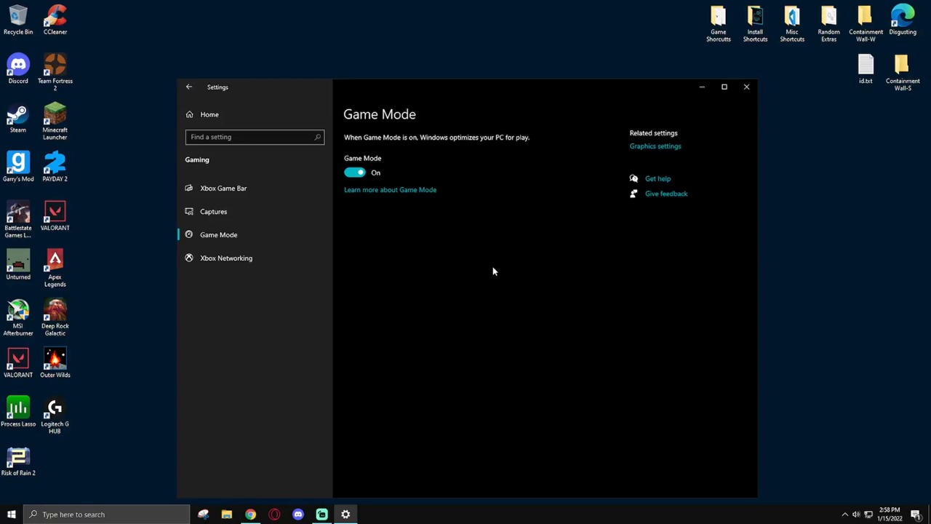
{"action": "left_click", "coordinate": [746, 87]}
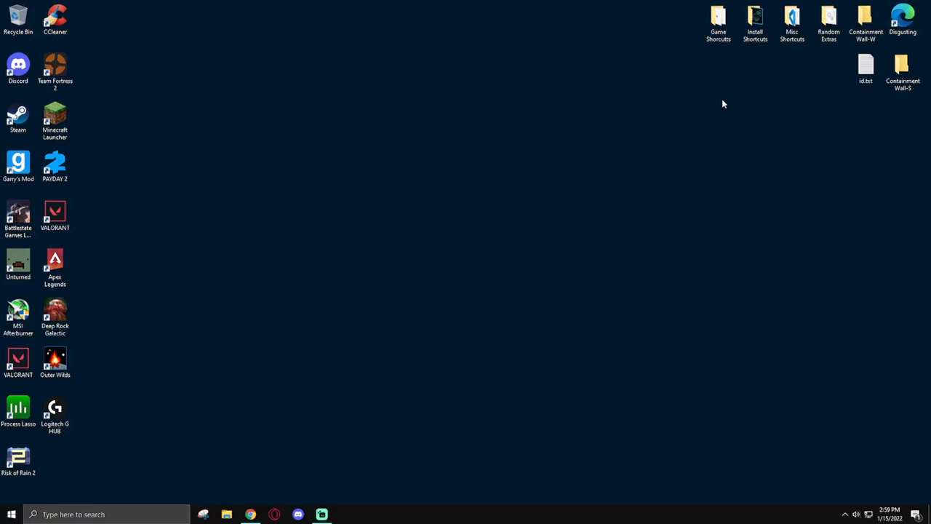
{"action": "mouse_move", "coordinate": [326, 296]}
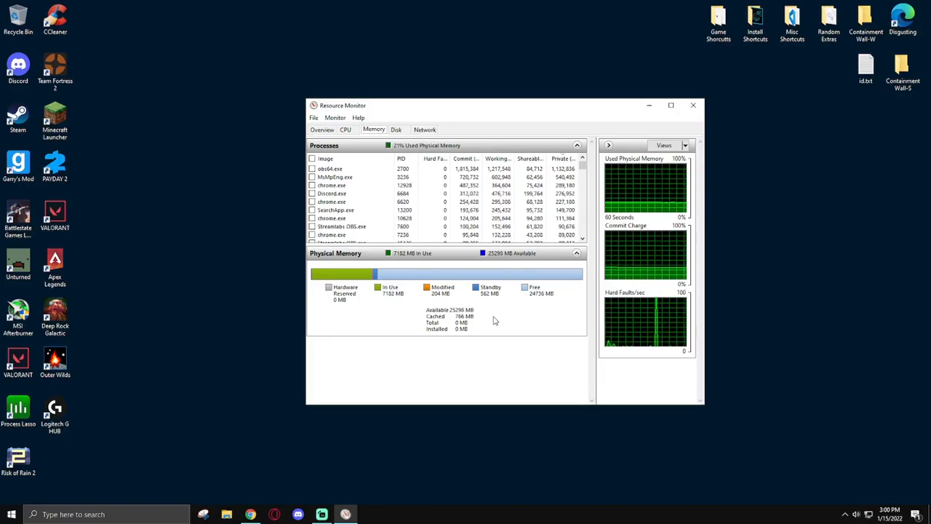
{"action": "type", "text": "ta"}
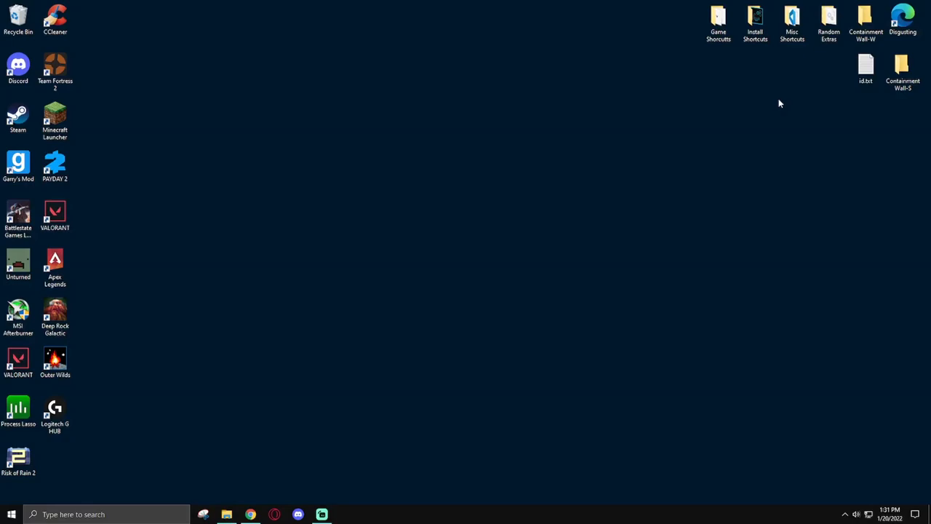
{"action": "mouse_move", "coordinate": [230, 494]}
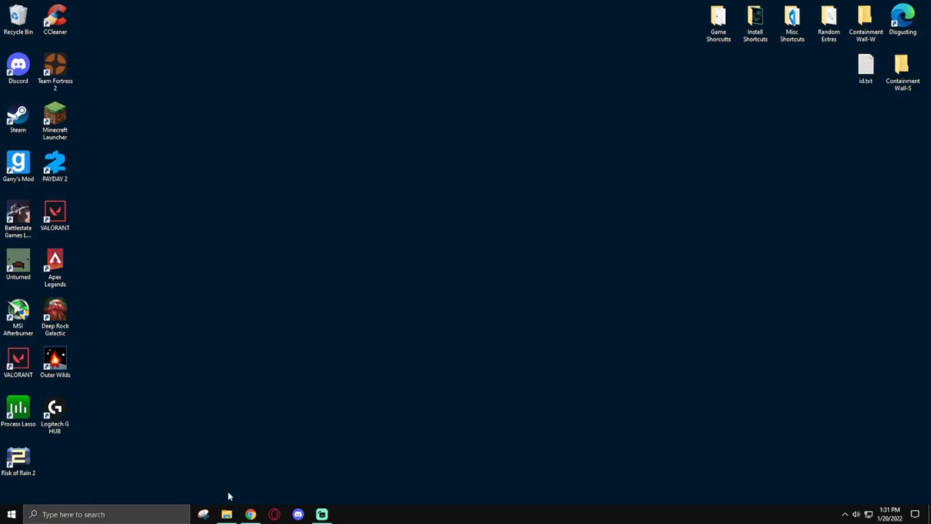
Step: Show EmptyStandbyList.exe's Compatibility properties with Run as administrator ticked
{"action": "left_click", "coordinate": [227, 515]}
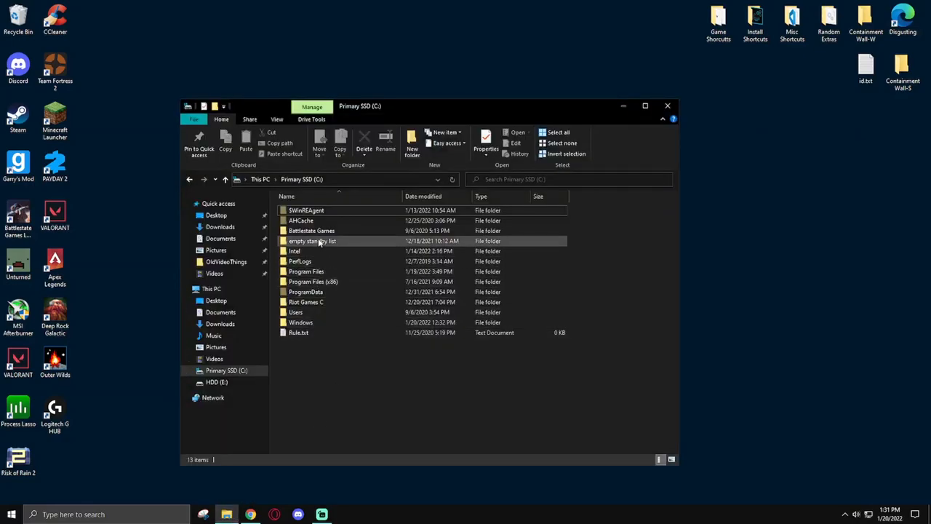
{"action": "double_click", "coordinate": [312, 242]}
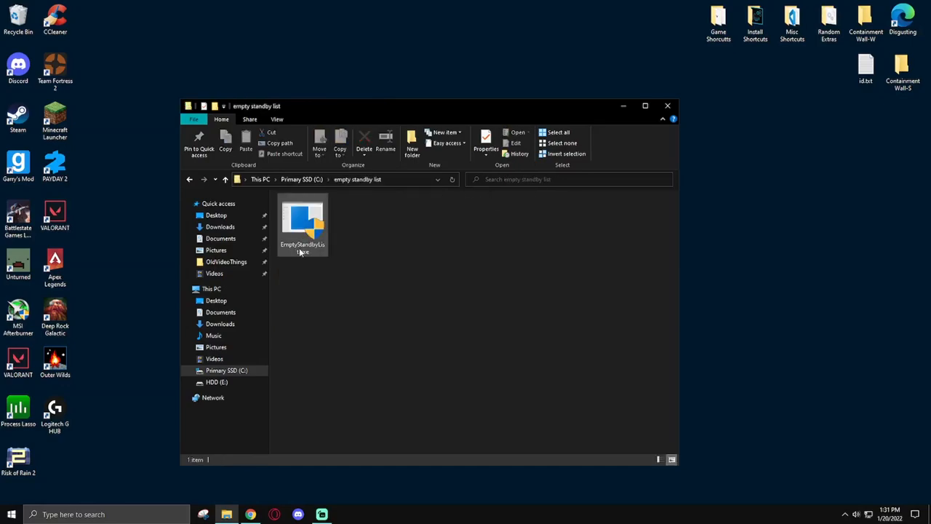
{"action": "right_click", "coordinate": [302, 225]}
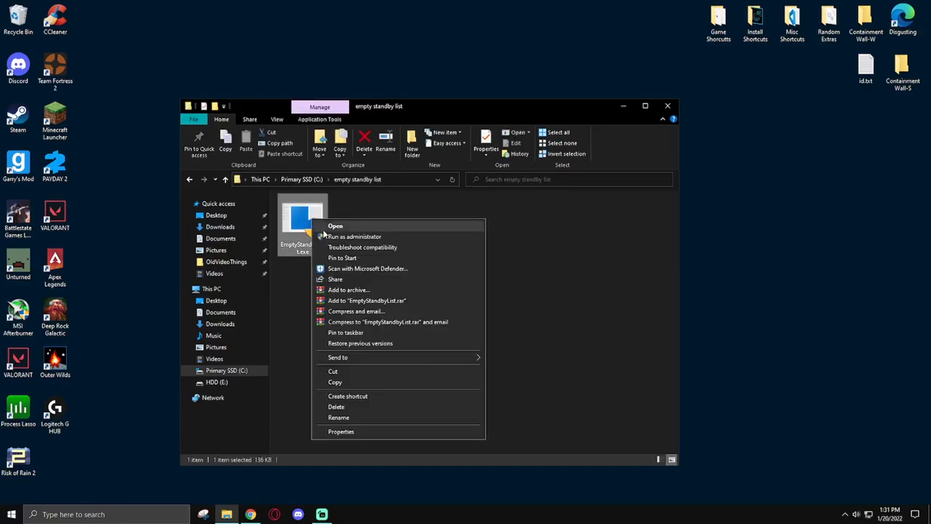
{"action": "left_click", "coordinate": [341, 431]}
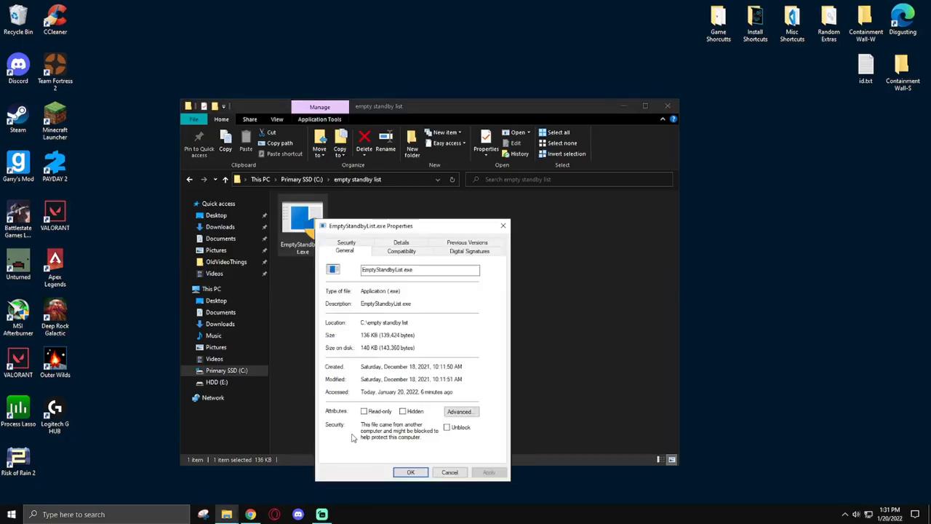
{"action": "left_click", "coordinate": [402, 250]}
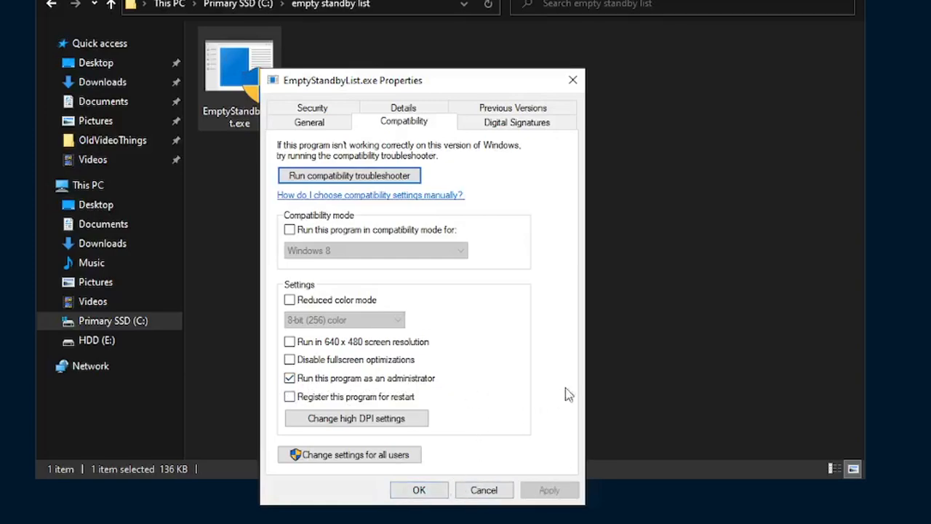
{"action": "mouse_move", "coordinate": [609, 388]}
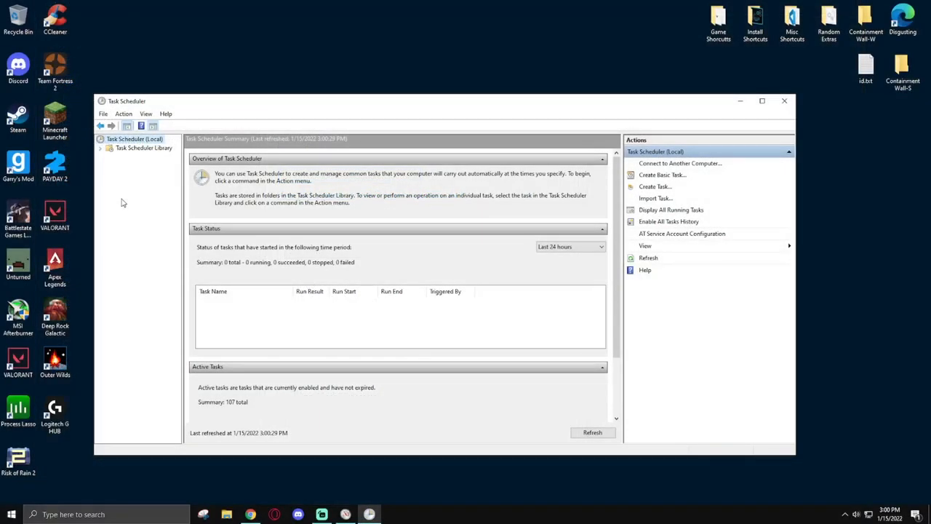
{"action": "mouse_move", "coordinate": [156, 195]}
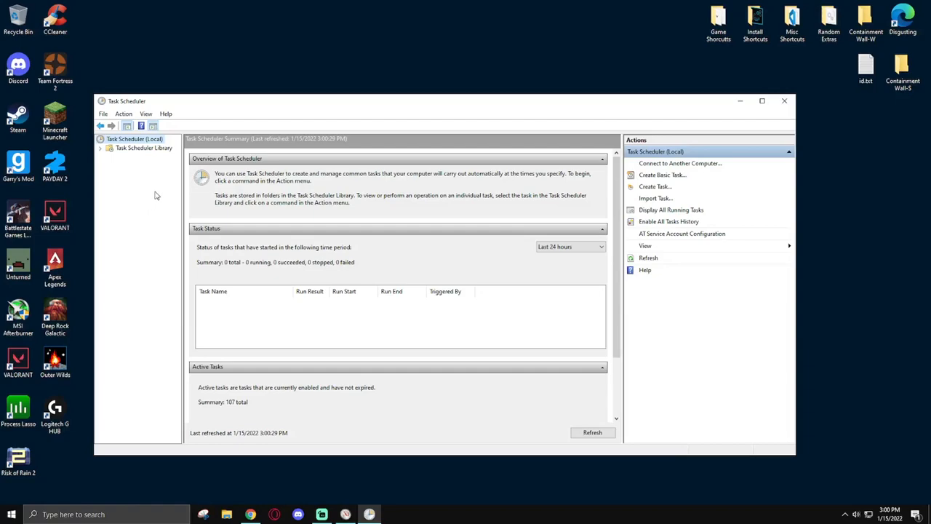
Step: Inspect the existing Empty Standby List task in the Task Scheduler Library
{"action": "left_click", "coordinate": [143, 148]}
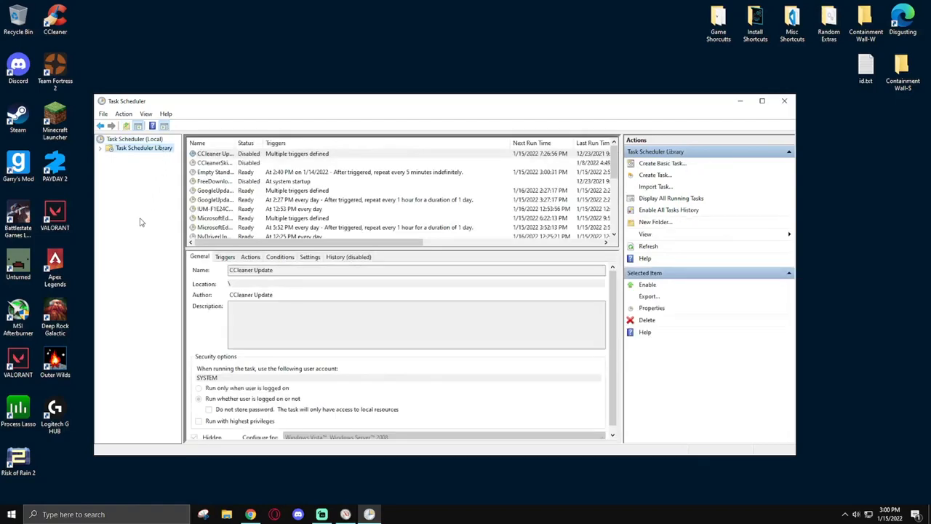
{"action": "mouse_move", "coordinate": [146, 203]}
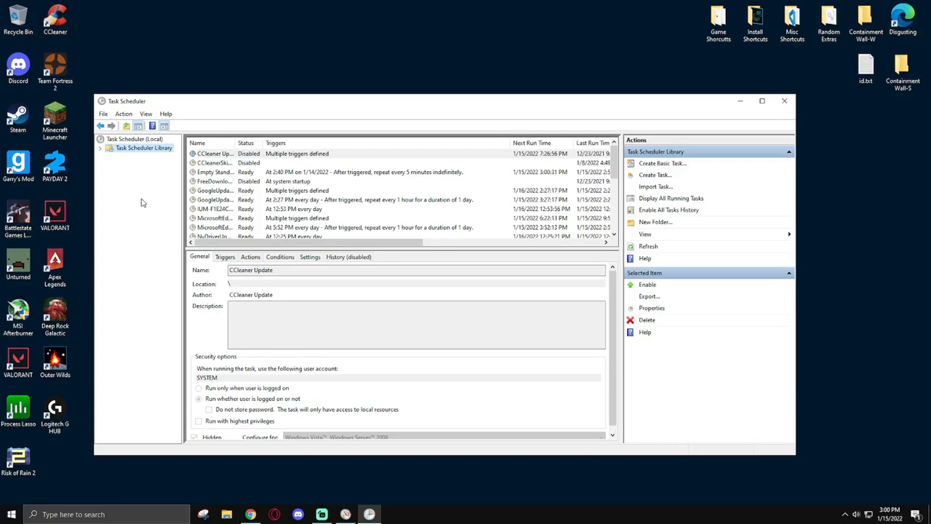
{"action": "left_click", "coordinate": [214, 172]}
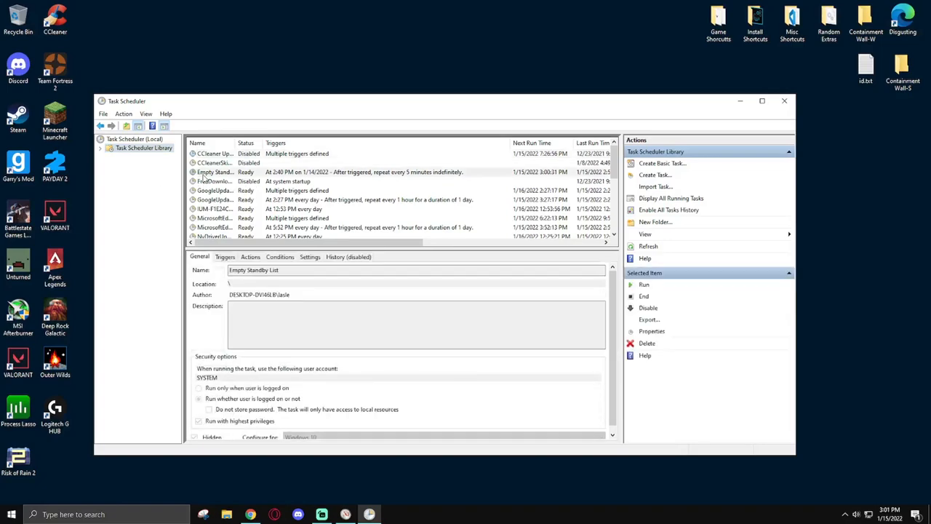
{"action": "mouse_move", "coordinate": [215, 171]}
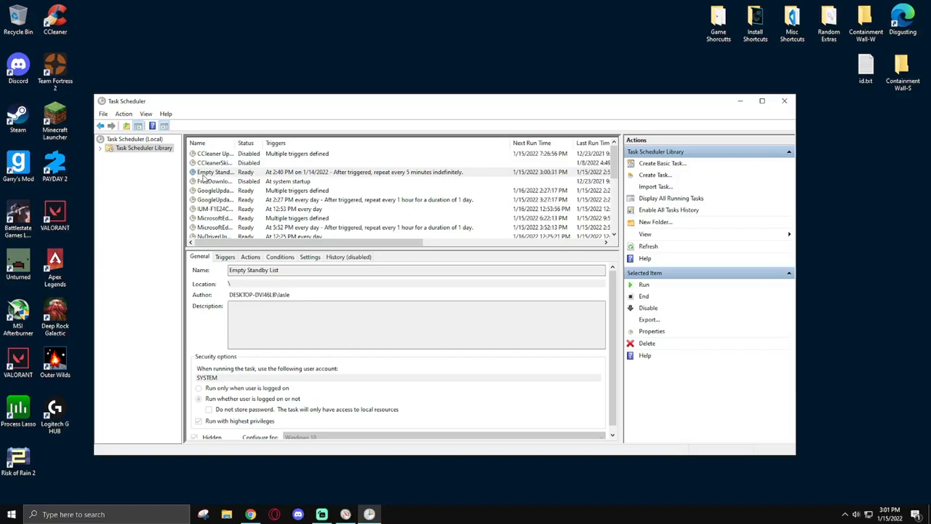
{"action": "scroll", "scroll_direction": "down", "scroll_amount": 3}
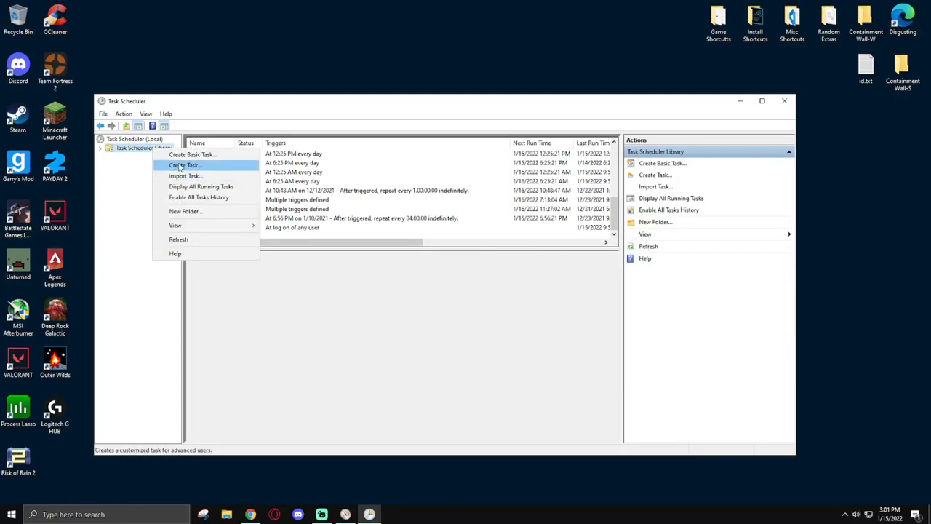
Step: Start creating a new task named 'test'
{"action": "left_click", "coordinate": [187, 164]}
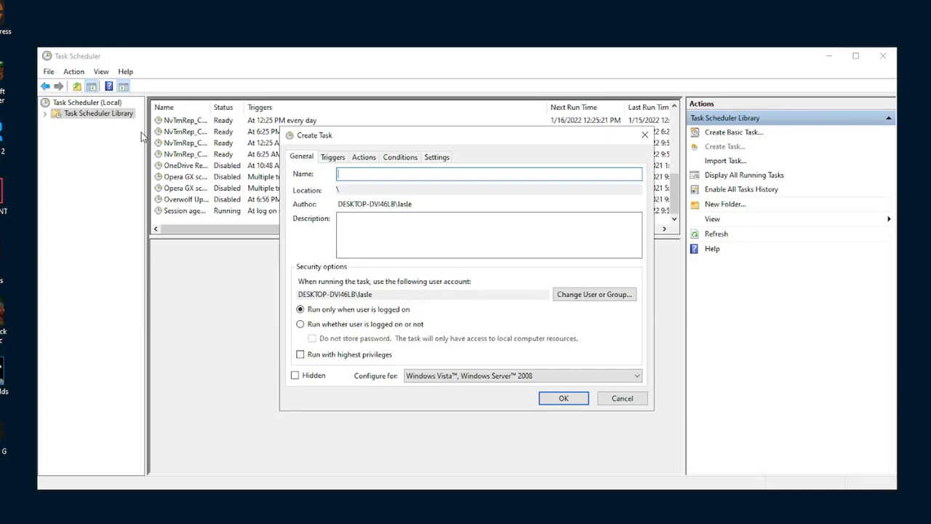
{"action": "type", "text": "test"}
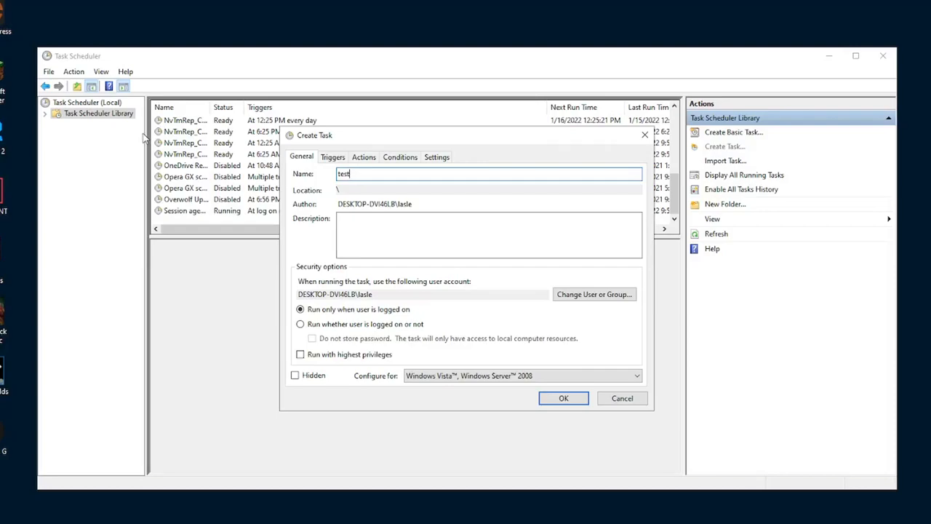
{"action": "mouse_move", "coordinate": [399, 279]}
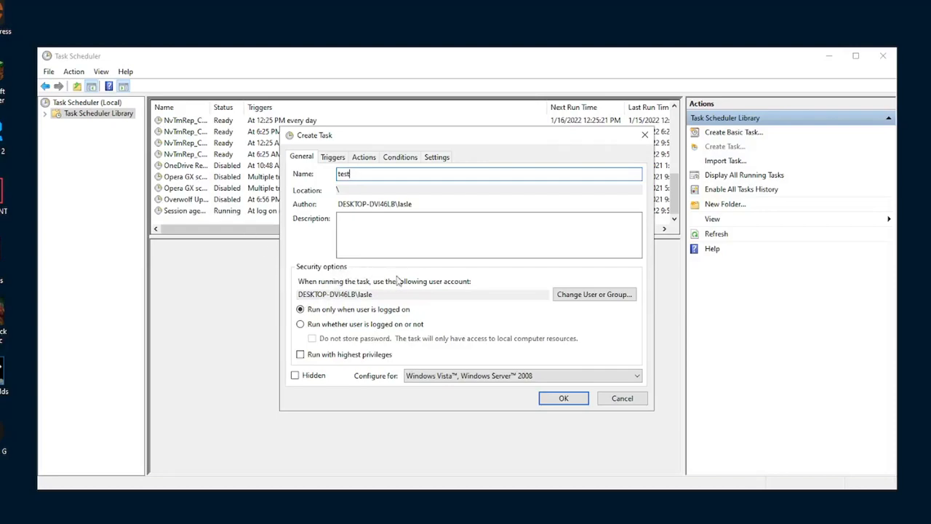
{"action": "mouse_move", "coordinate": [597, 294]}
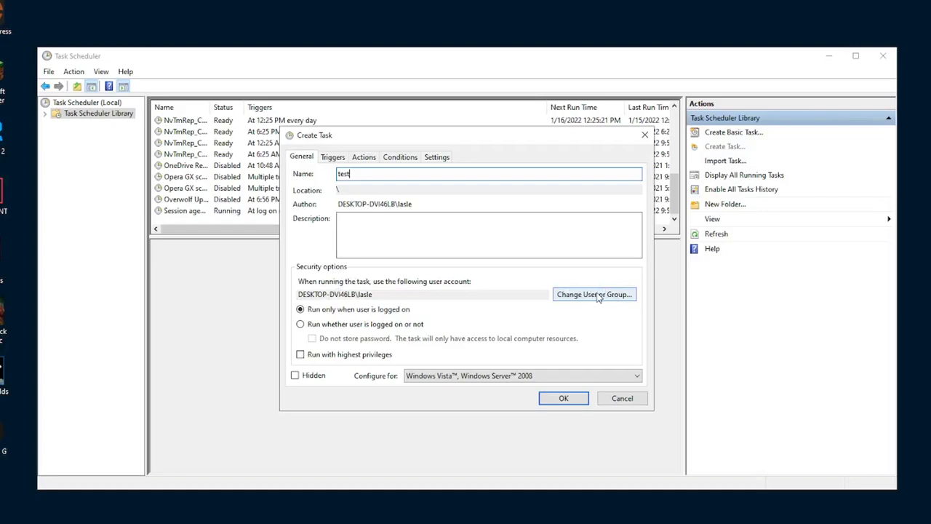
Step: Set the task to run under the NT AUTHORITY\SYSTEM account
{"action": "left_click", "coordinate": [594, 294]}
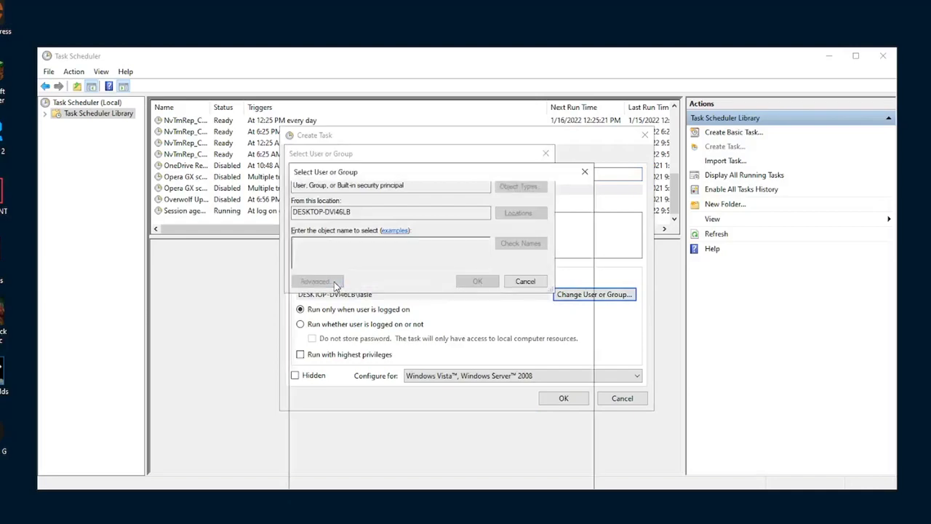
{"action": "left_click", "coordinate": [317, 281]}
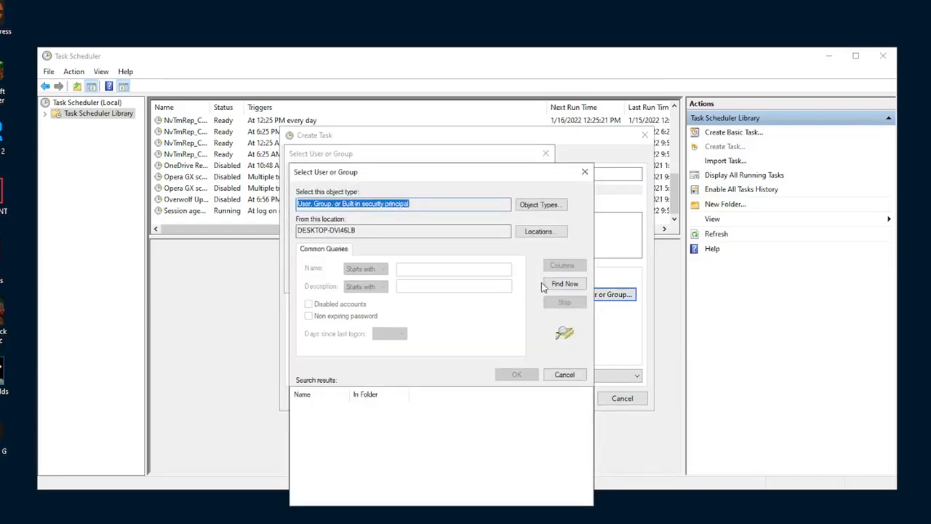
{"action": "left_click", "coordinate": [565, 284]}
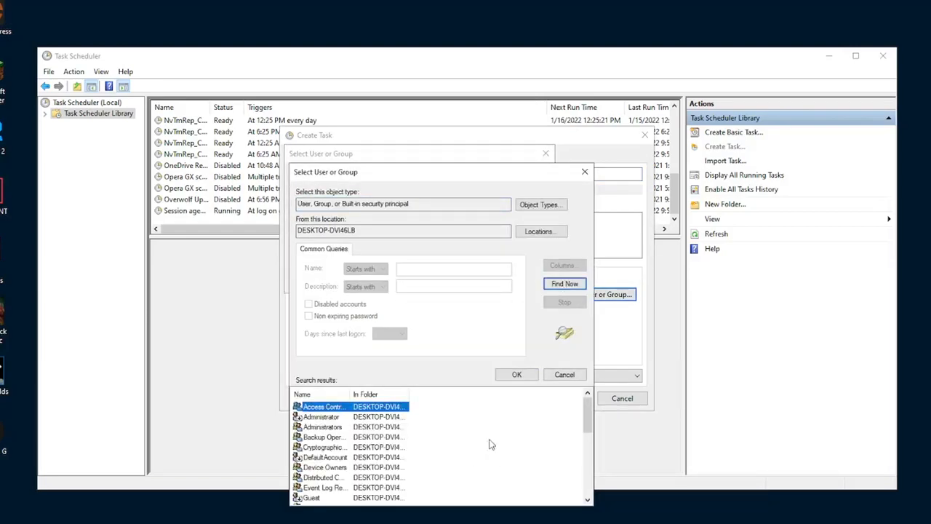
{"action": "scroll", "scroll_direction": "down", "scroll_amount": 3}
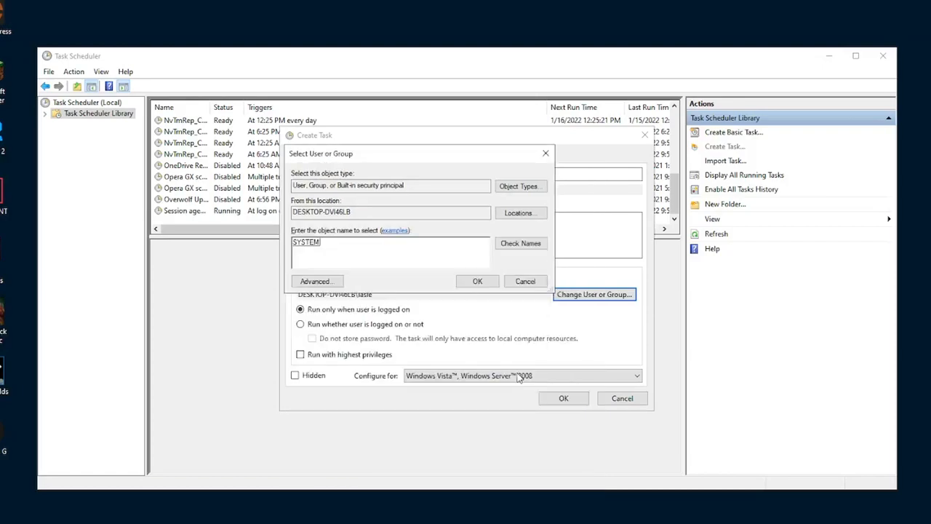
{"action": "left_click", "coordinate": [477, 281]}
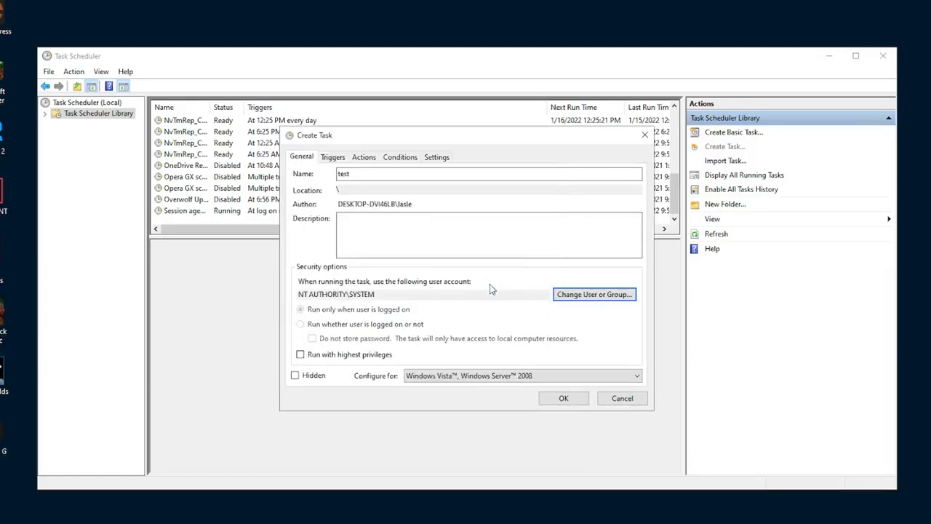
{"action": "mouse_move", "coordinate": [502, 323]}
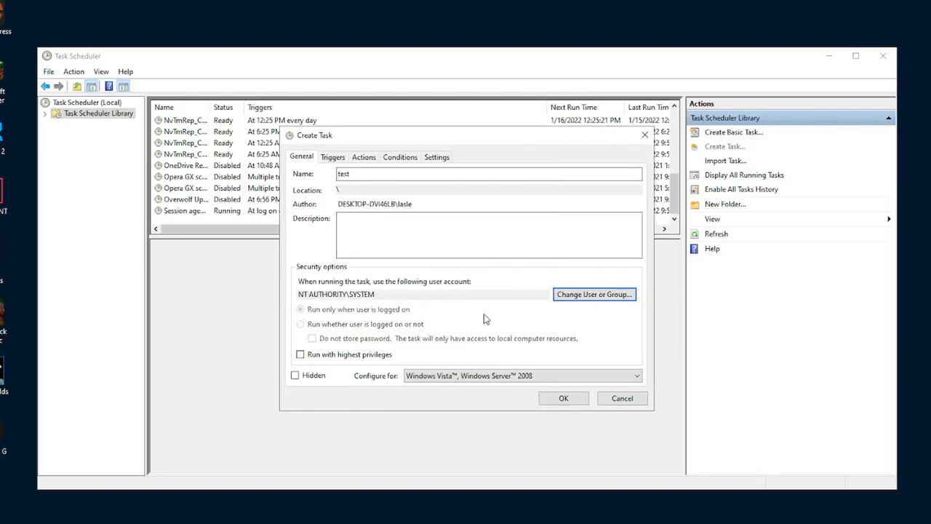
{"action": "mouse_move", "coordinate": [489, 324]}
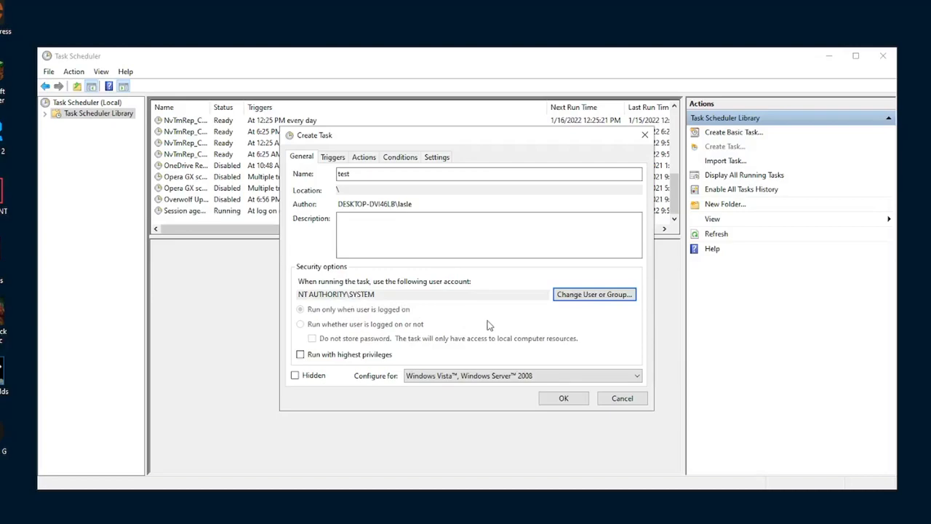
{"action": "mouse_move", "coordinate": [313, 332]}
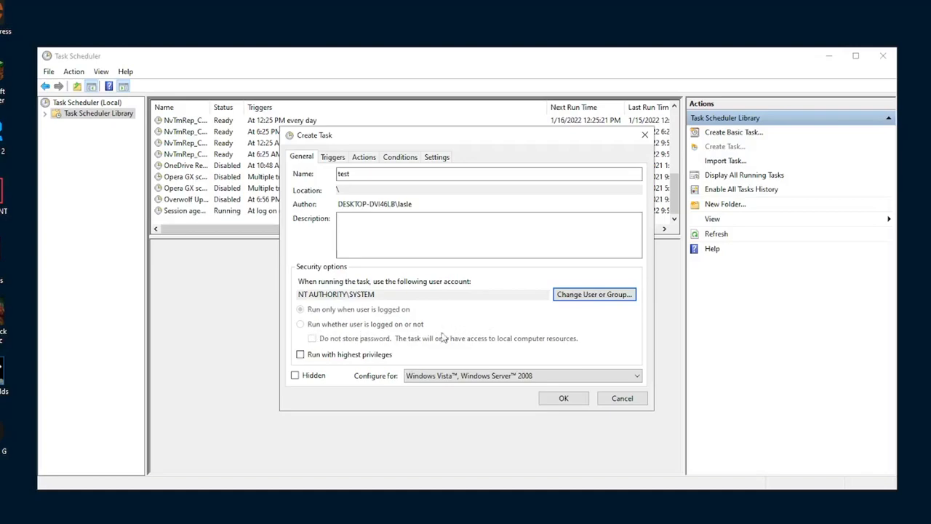
{"action": "mouse_move", "coordinate": [474, 342]}
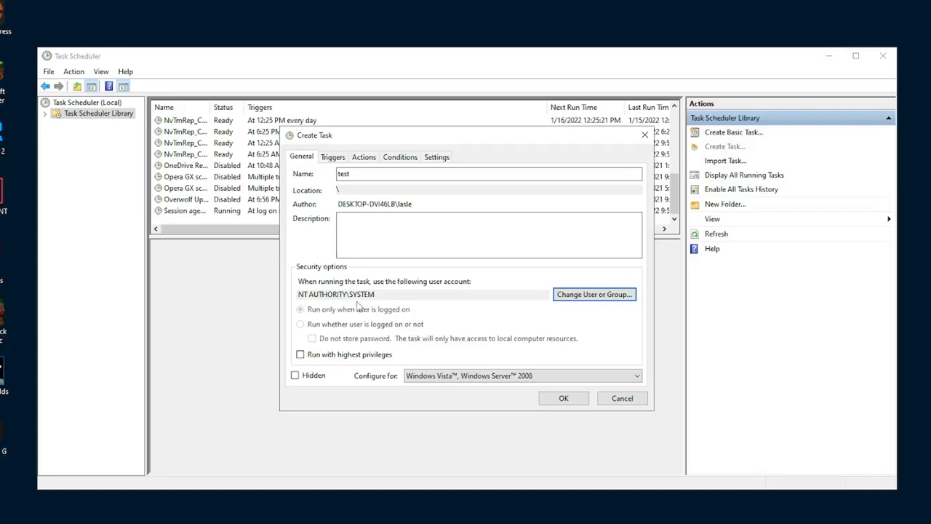
{"action": "mouse_move", "coordinate": [369, 346]}
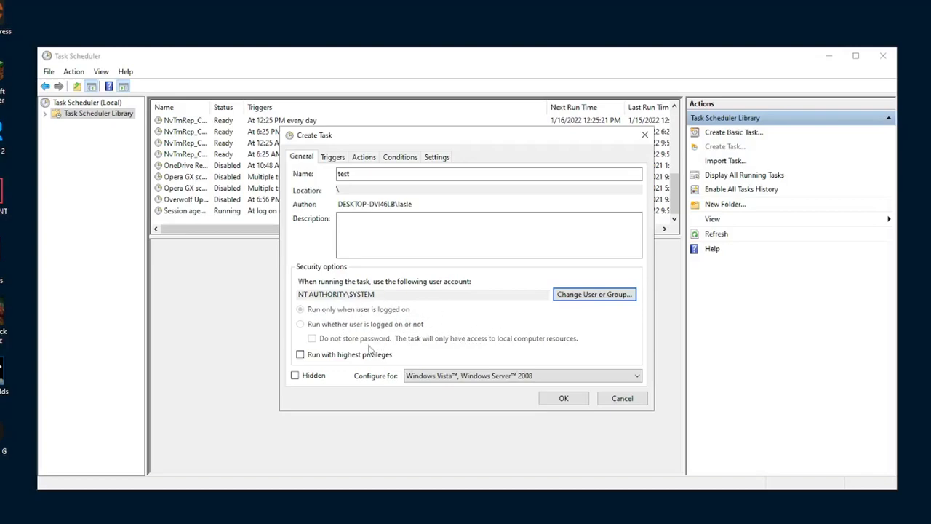
Step: Make the task run with highest privileges and configure it for Windows 10
{"action": "left_click", "coordinate": [300, 355]}
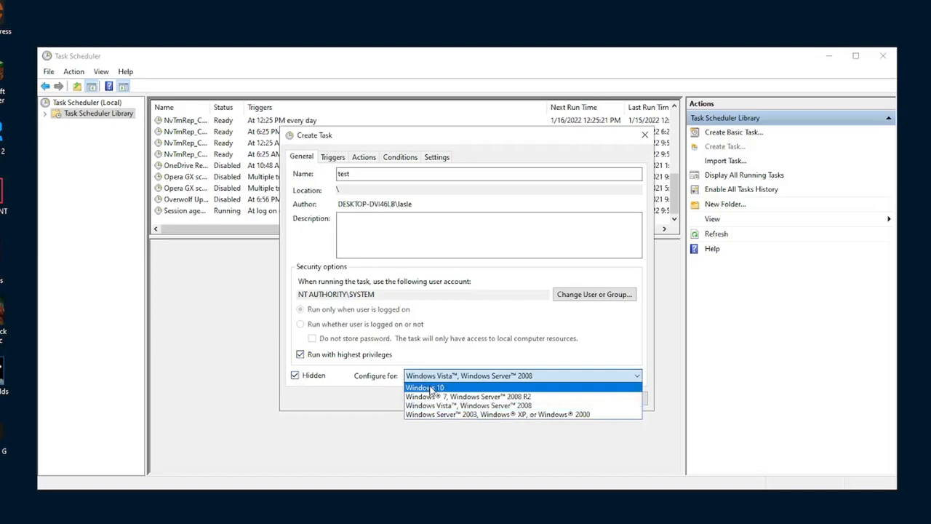
{"action": "left_click", "coordinate": [331, 157]}
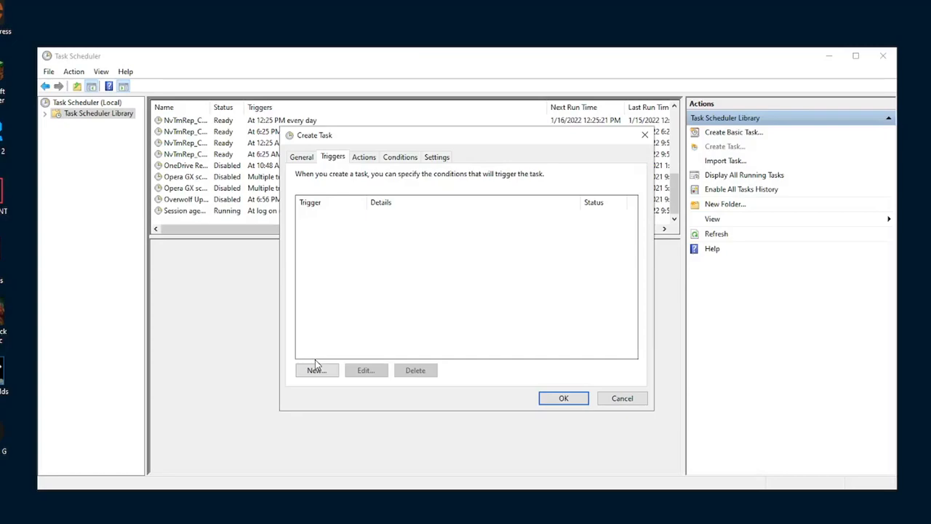
{"action": "mouse_move", "coordinate": [316, 372]}
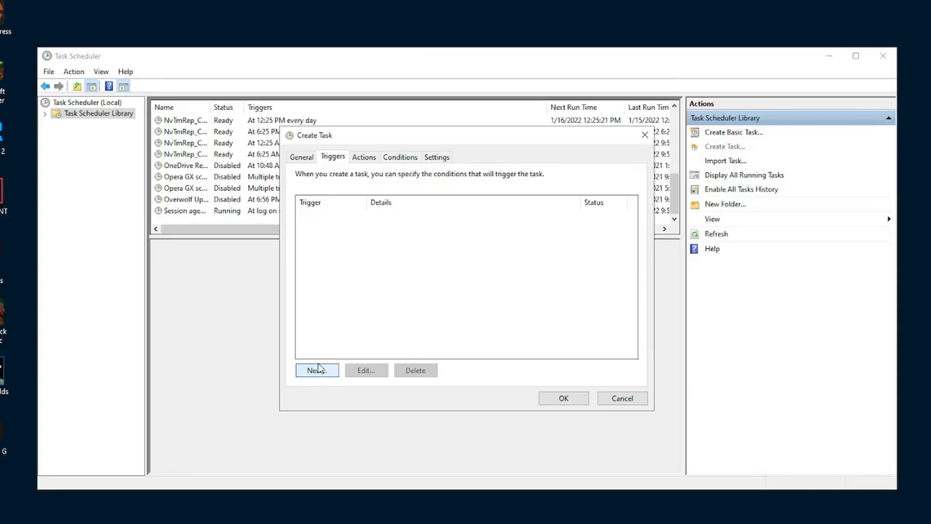
Step: Add a one-time trigger repeating every 5 minutes indefinitely
{"action": "left_click", "coordinate": [318, 369]}
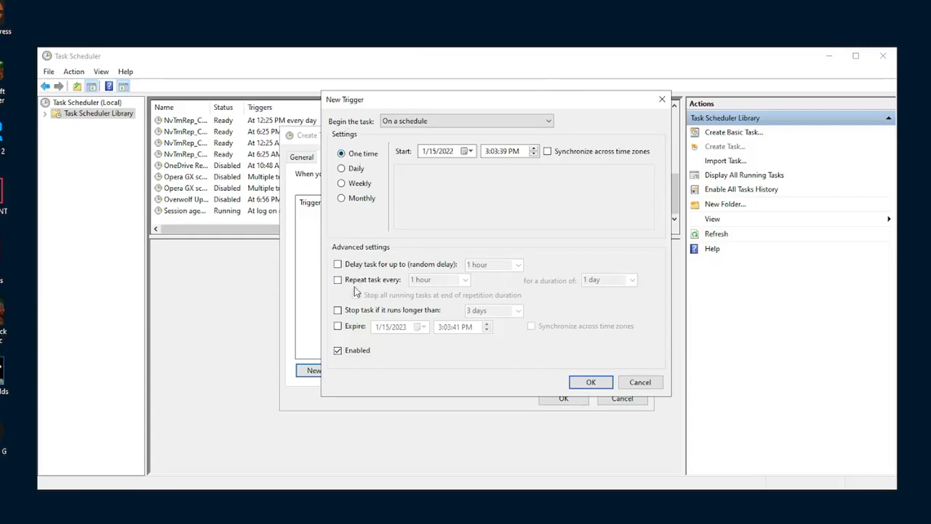
{"action": "left_click", "coordinate": [338, 280]}
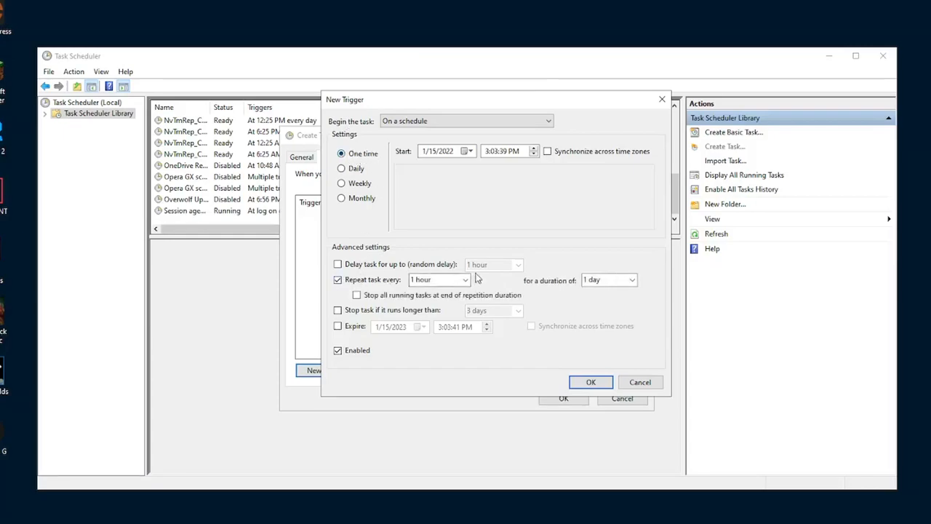
{"action": "left_click", "coordinate": [459, 279]}
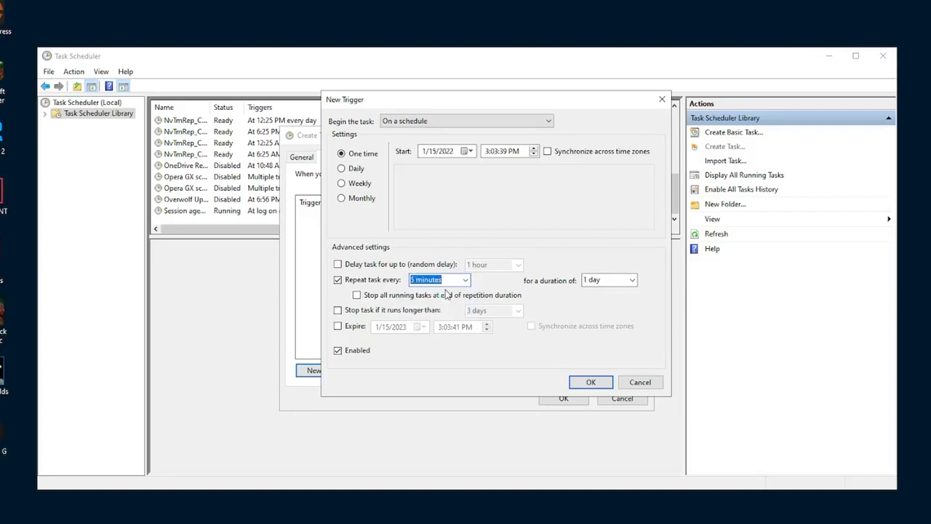
{"action": "left_click", "coordinate": [466, 279]}
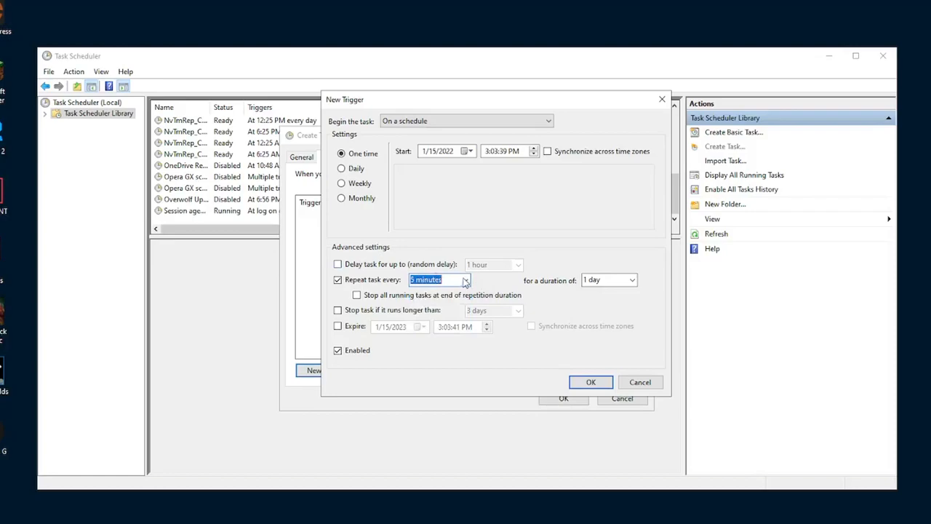
{"action": "mouse_move", "coordinate": [498, 285]}
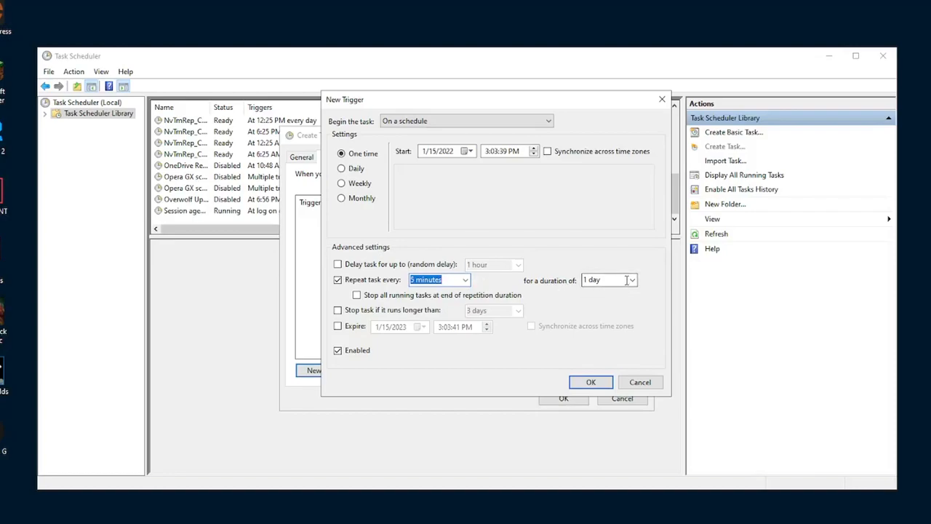
{"action": "left_click", "coordinate": [629, 280]}
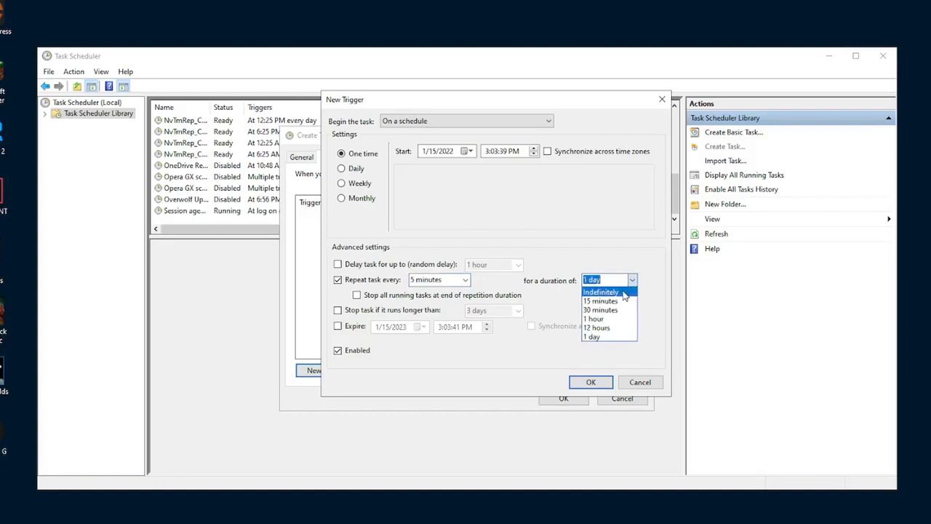
{"action": "left_click", "coordinate": [602, 291]}
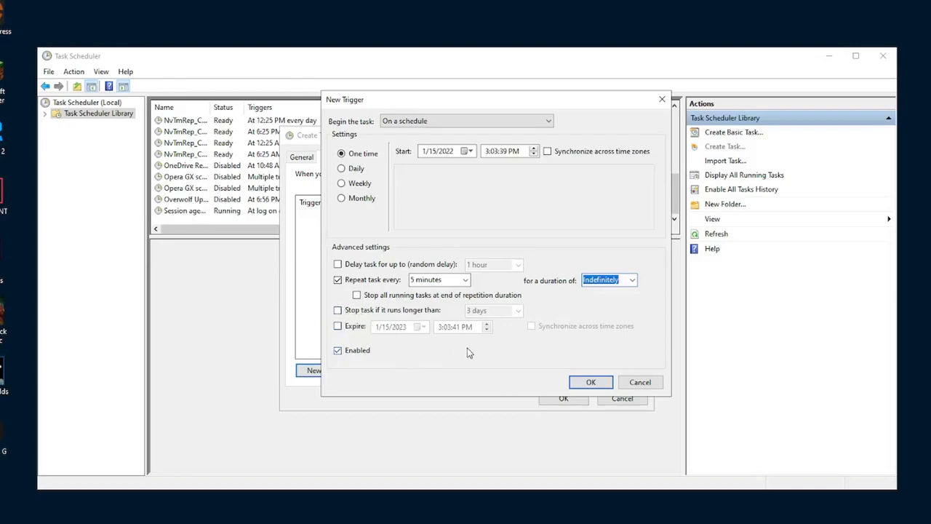
{"action": "mouse_move", "coordinate": [460, 350]}
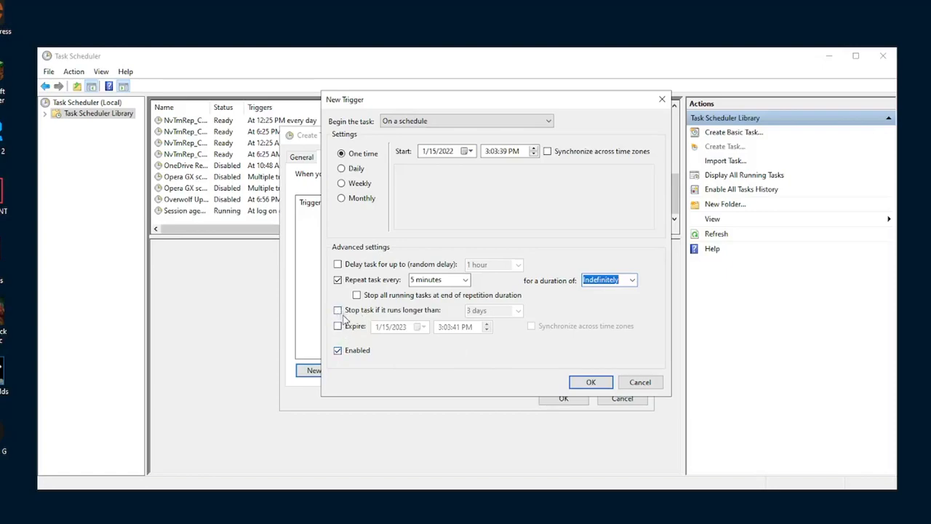
{"action": "mouse_move", "coordinate": [591, 381]}
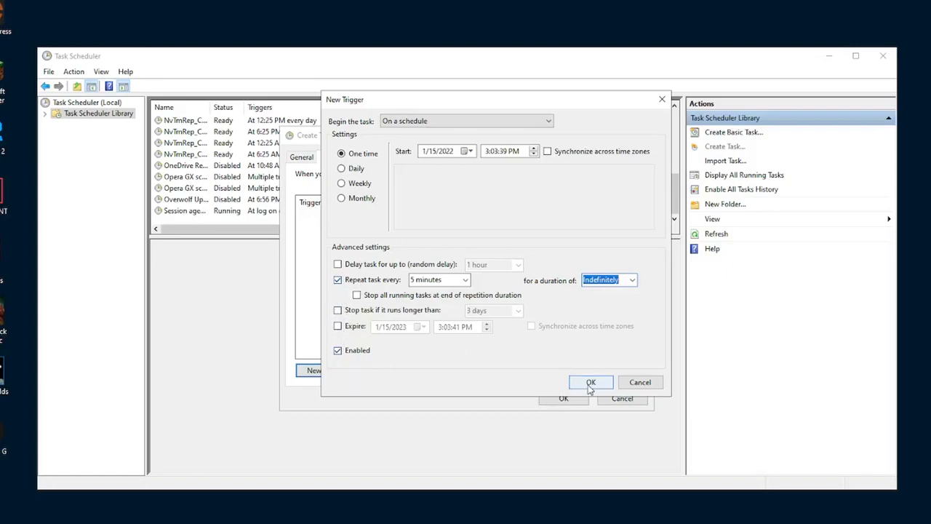
{"action": "left_click", "coordinate": [591, 381]}
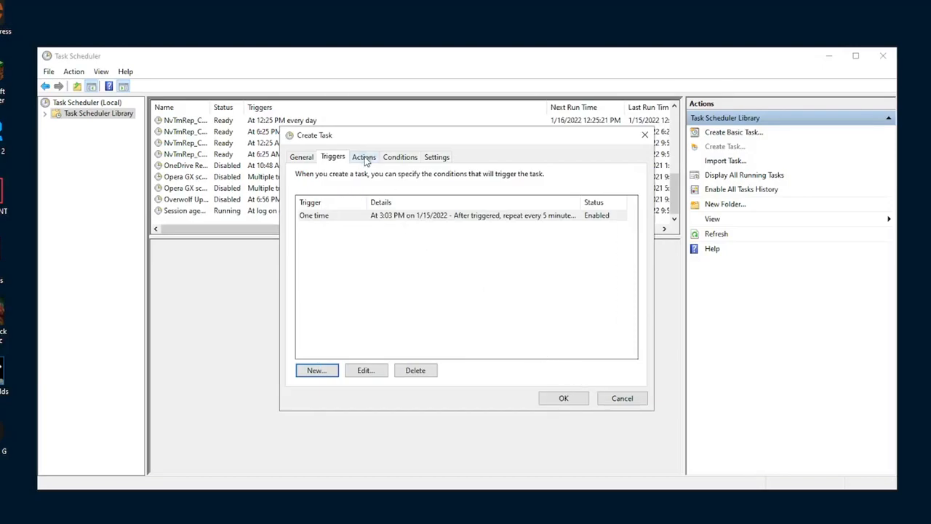
Step: Add a Start a program action running C:\empty standby list\EmptyStandbyList.exe
{"action": "left_click", "coordinate": [364, 157]}
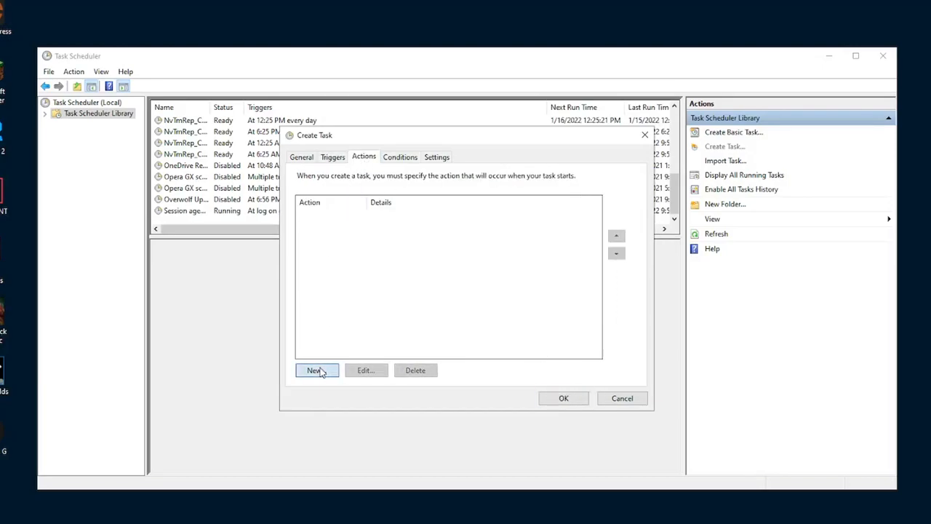
{"action": "left_click", "coordinate": [316, 370]}
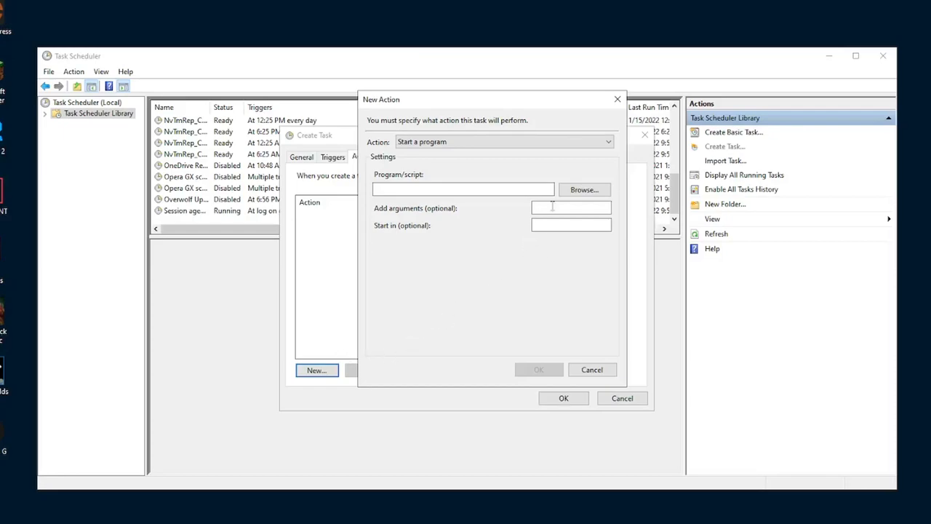
{"action": "left_click", "coordinate": [585, 190]}
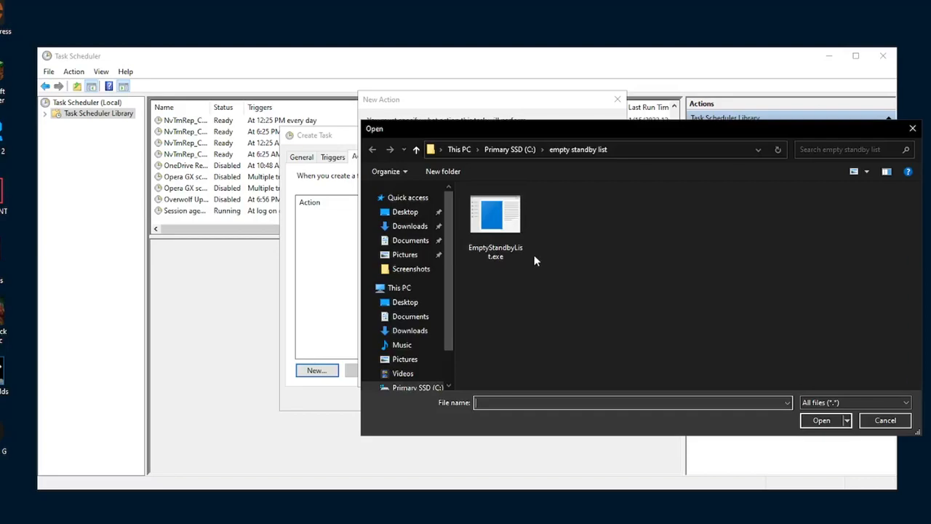
{"action": "left_click", "coordinate": [494, 215]}
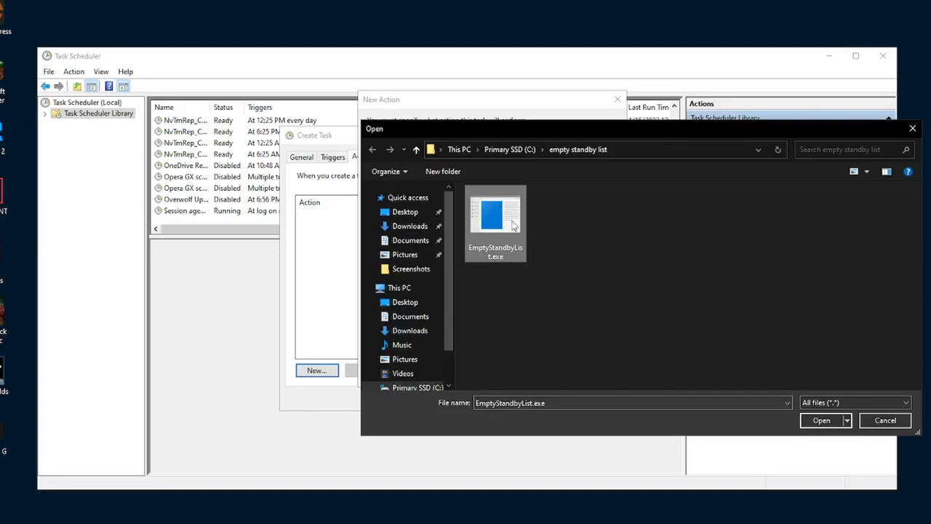
{"action": "left_click", "coordinate": [821, 419]}
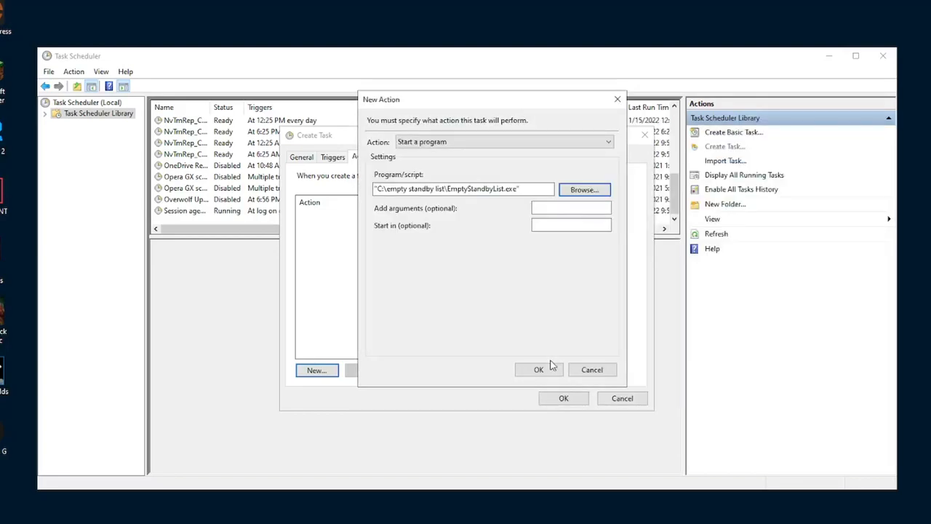
{"action": "left_click", "coordinate": [539, 370]}
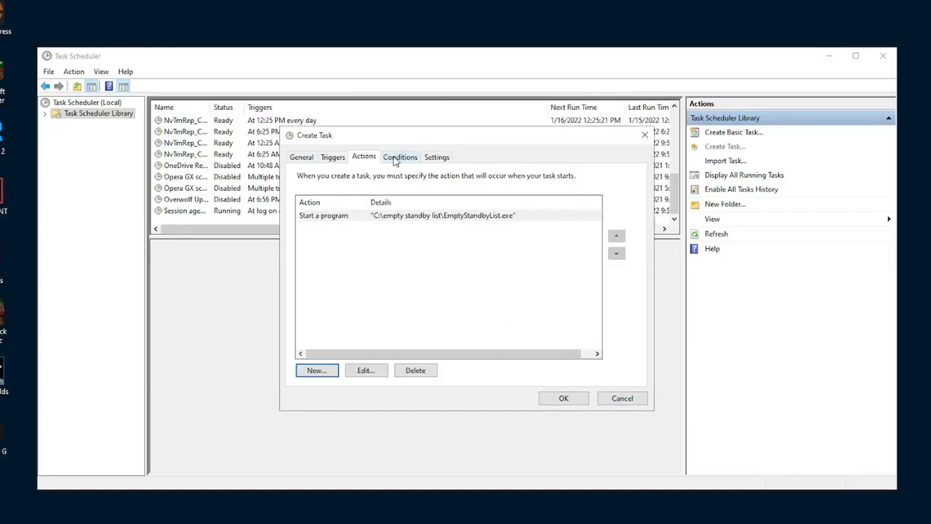
Step: Disable 'Stop the task if it runs longer than' in Settings and save the test task
{"action": "left_click", "coordinate": [400, 157]}
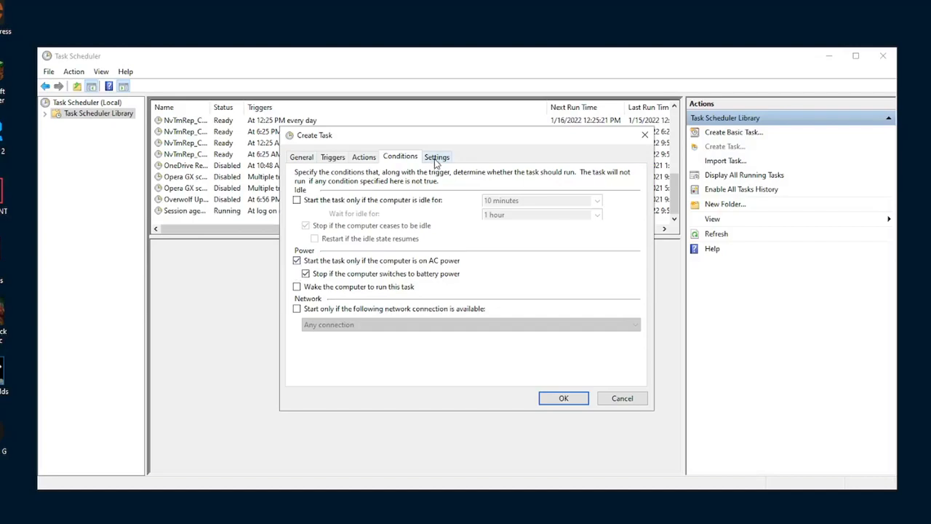
{"action": "left_click", "coordinate": [437, 157]}
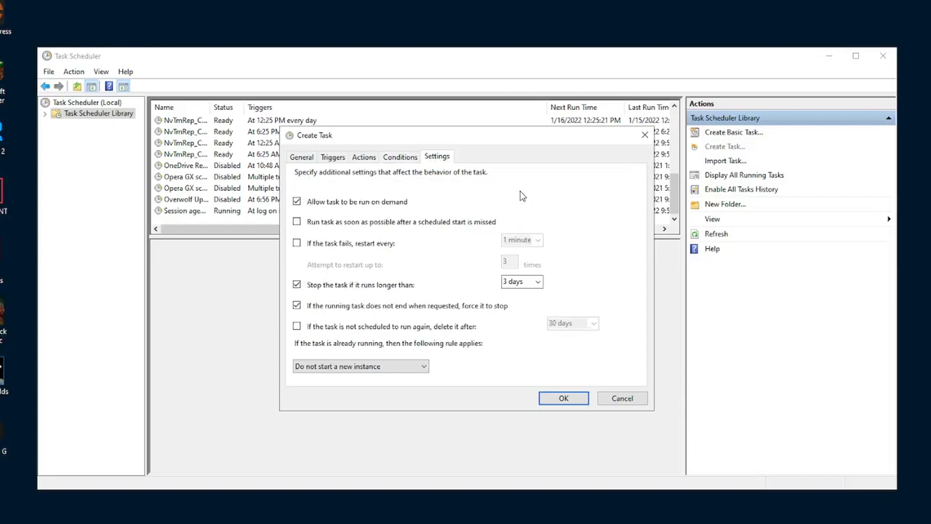
{"action": "mouse_move", "coordinate": [398, 294]}
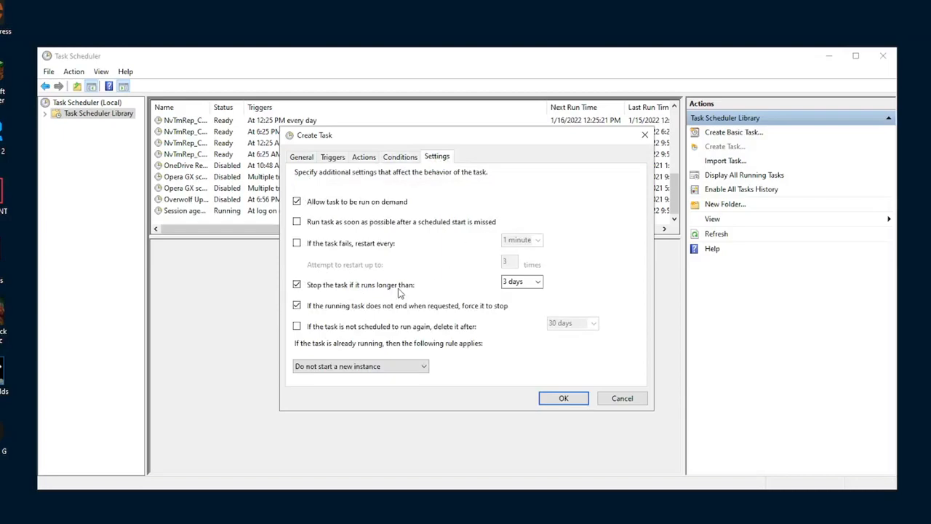
{"action": "mouse_move", "coordinate": [448, 287]}
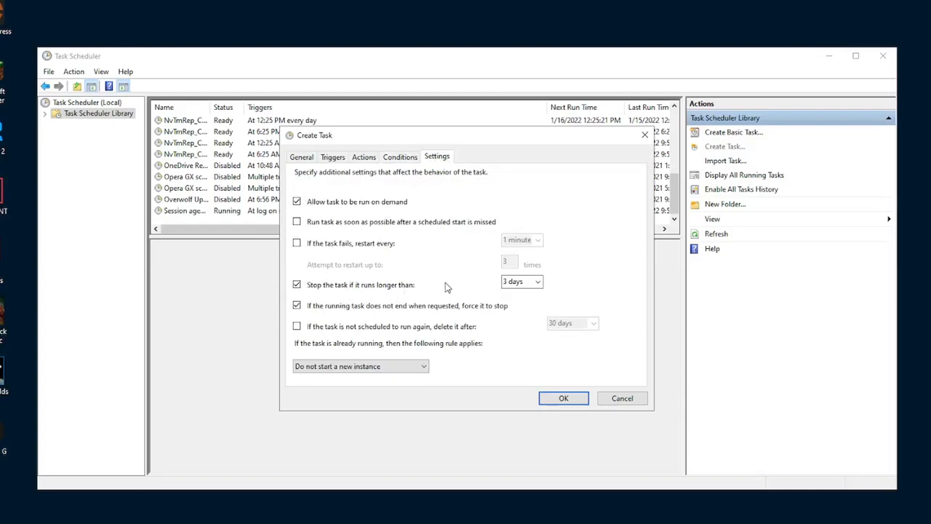
{"action": "left_click", "coordinate": [297, 284]}
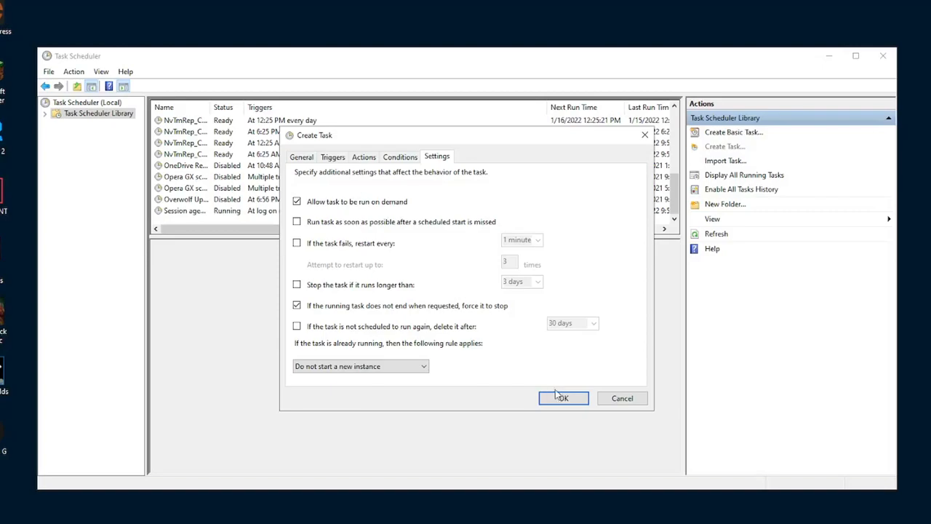
{"action": "left_click", "coordinate": [563, 399]}
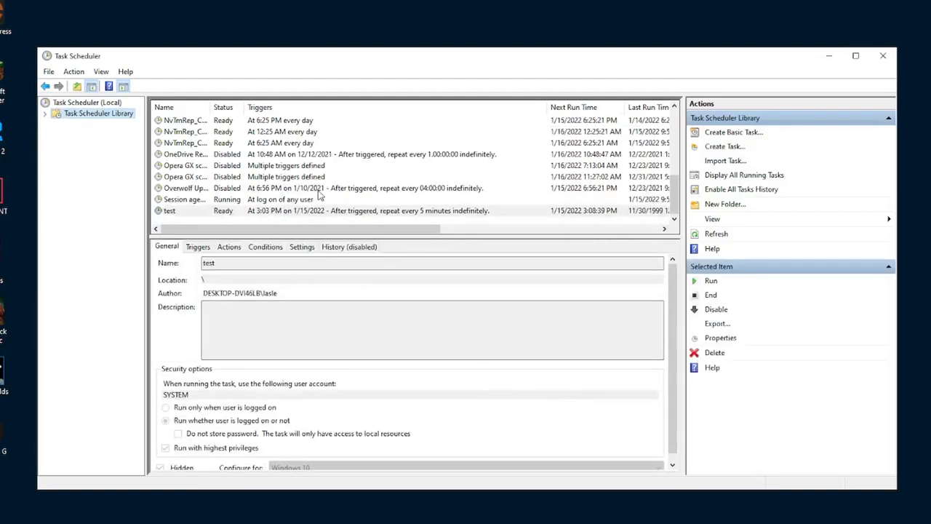
{"action": "mouse_move", "coordinate": [195, 215]}
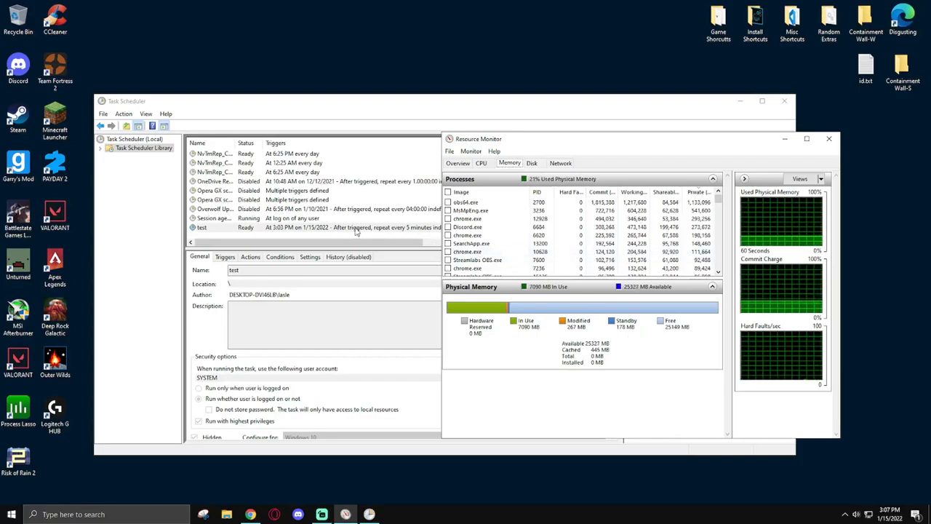
Step: Start the test task manually from its right-click Run command
{"action": "right_click", "coordinate": [201, 227]}
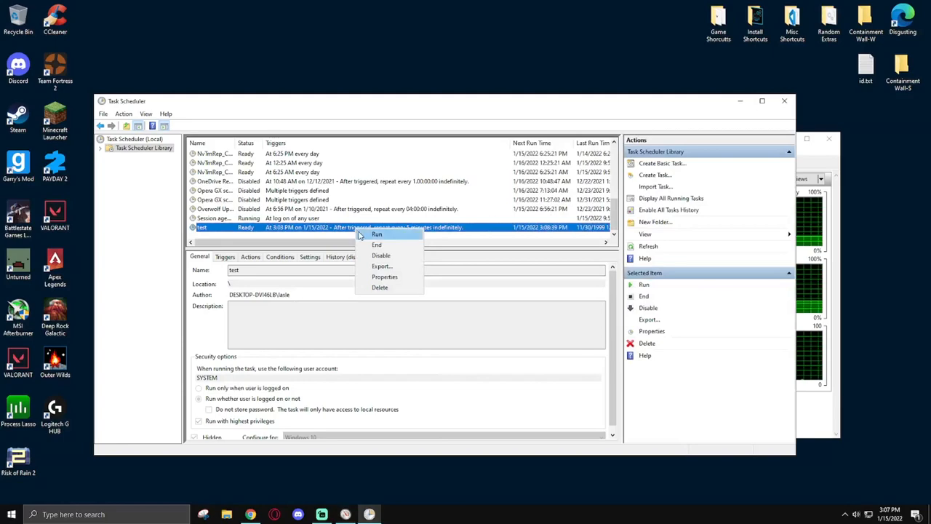
{"action": "left_click", "coordinate": [376, 233]}
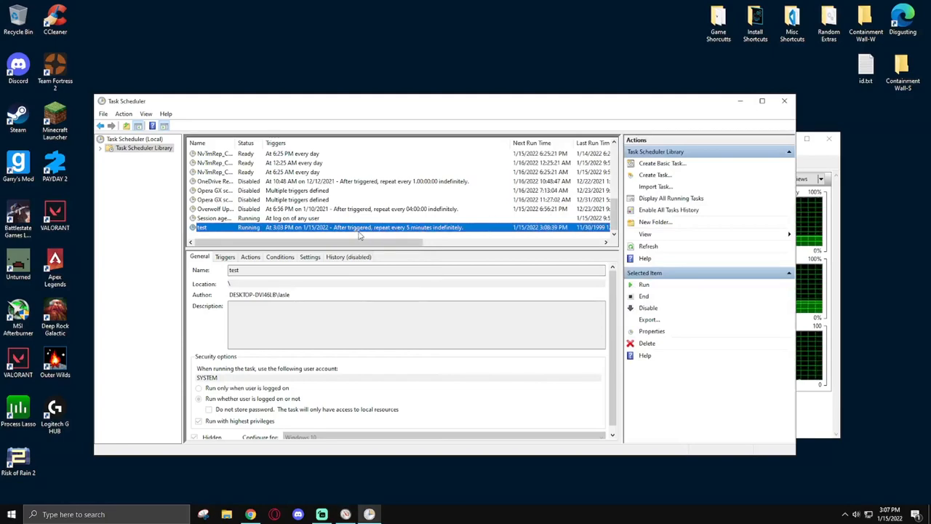